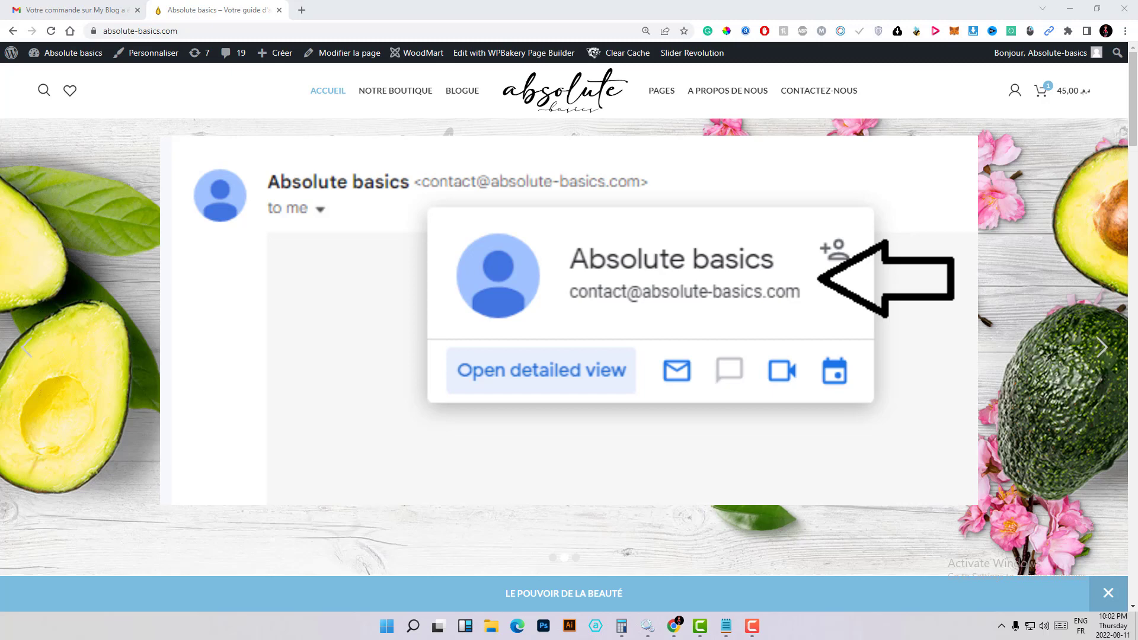
- Review the earlier order email in Gmail, noting the 'My Blog' sender and footer line
click(73, 10)
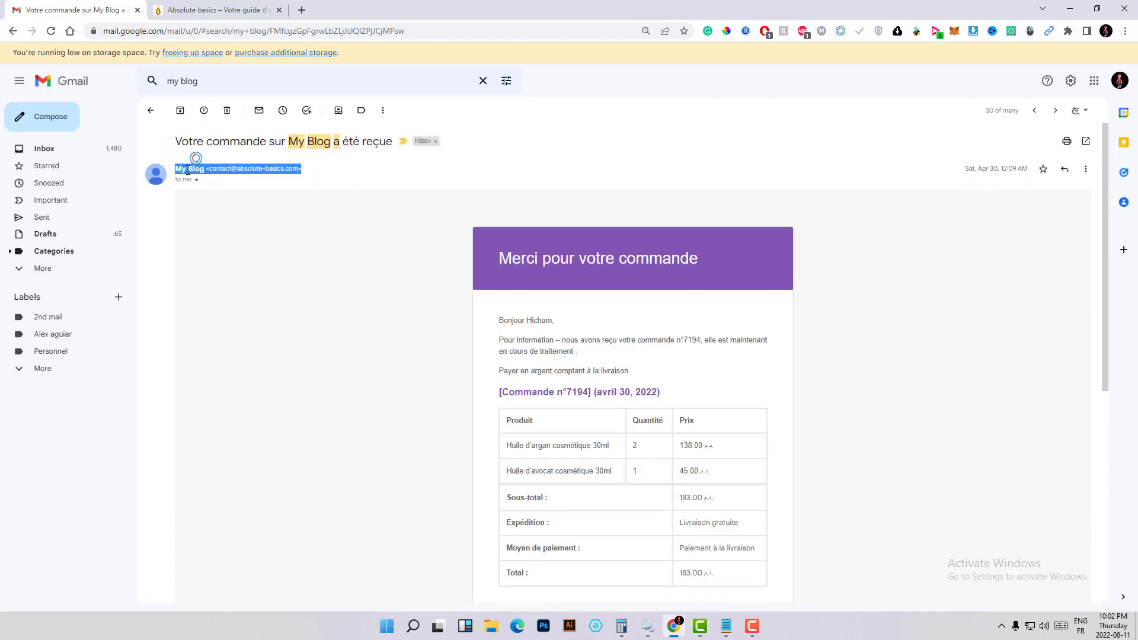
scroll(down, 3)
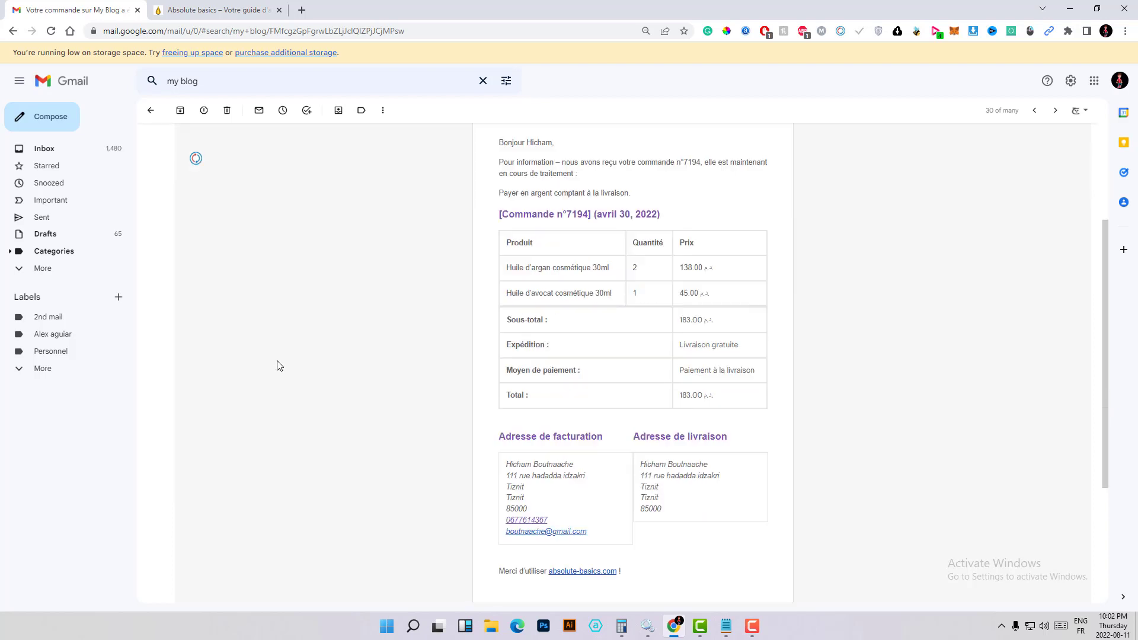
scroll(down, 3)
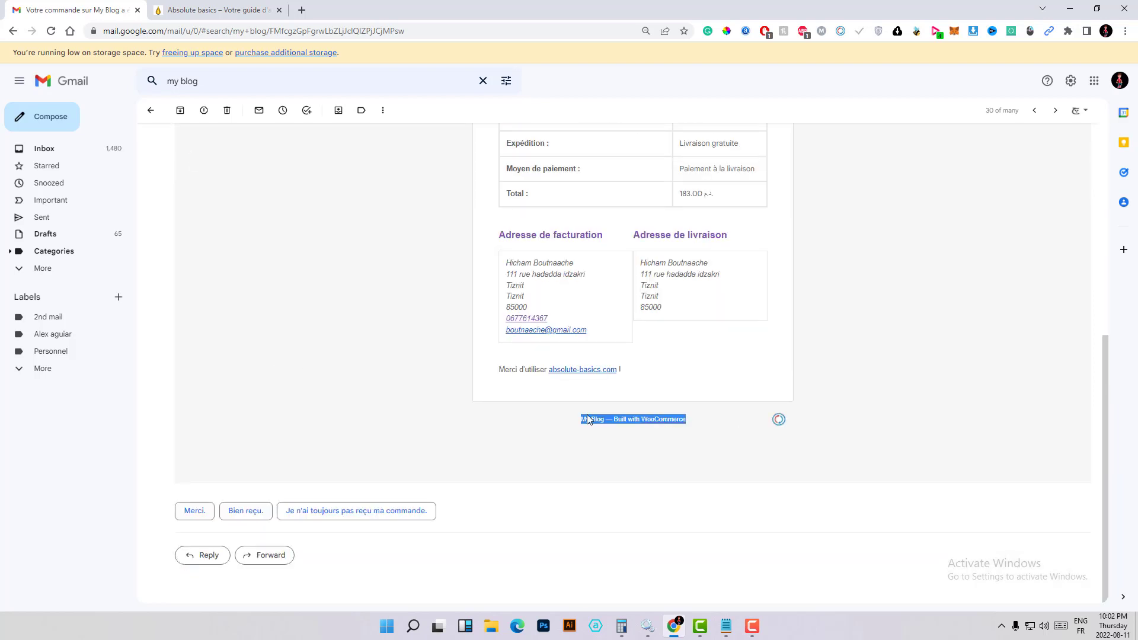
scroll(up, 3)
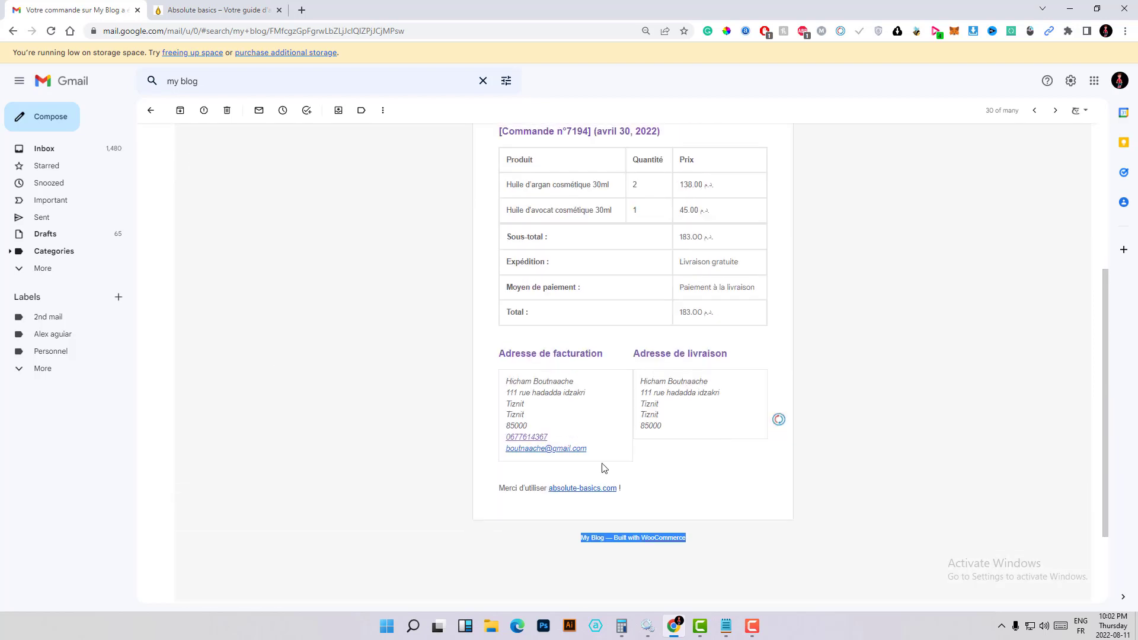
scroll(up, 3)
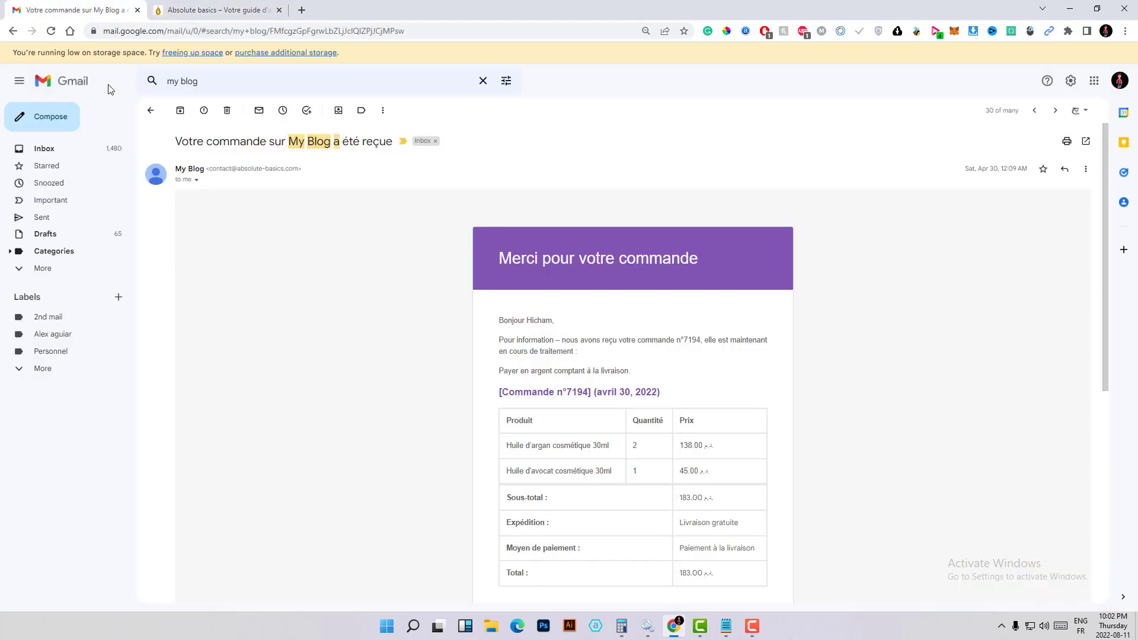
click(215, 9)
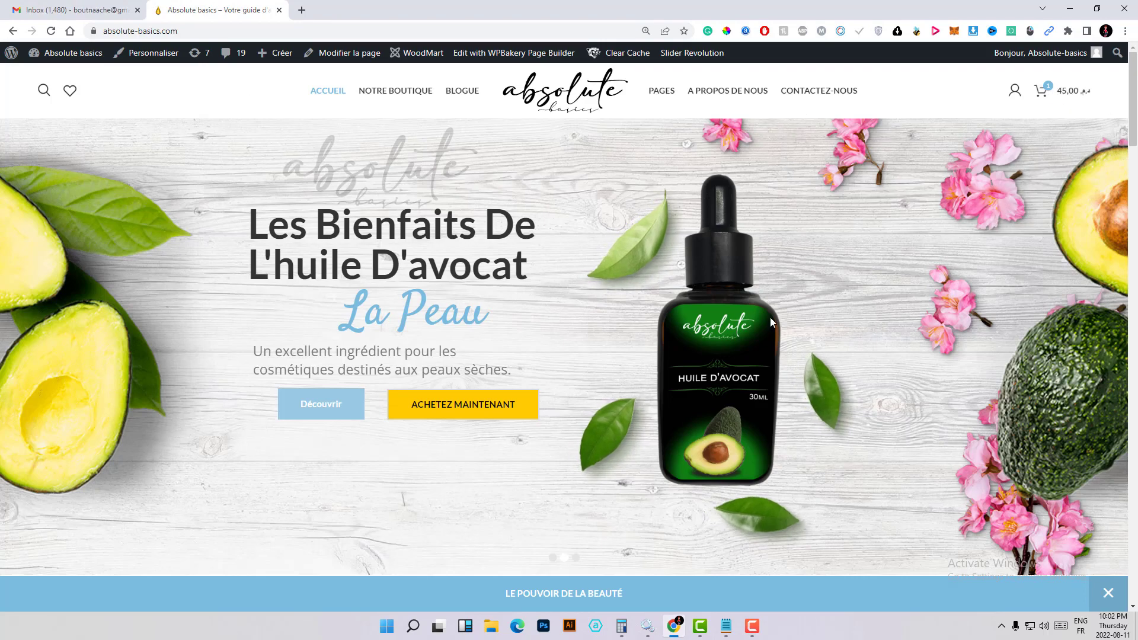
- Add Huile de coco to the cart and check out, placing order 7314 for 99,00
scroll(down, 3)
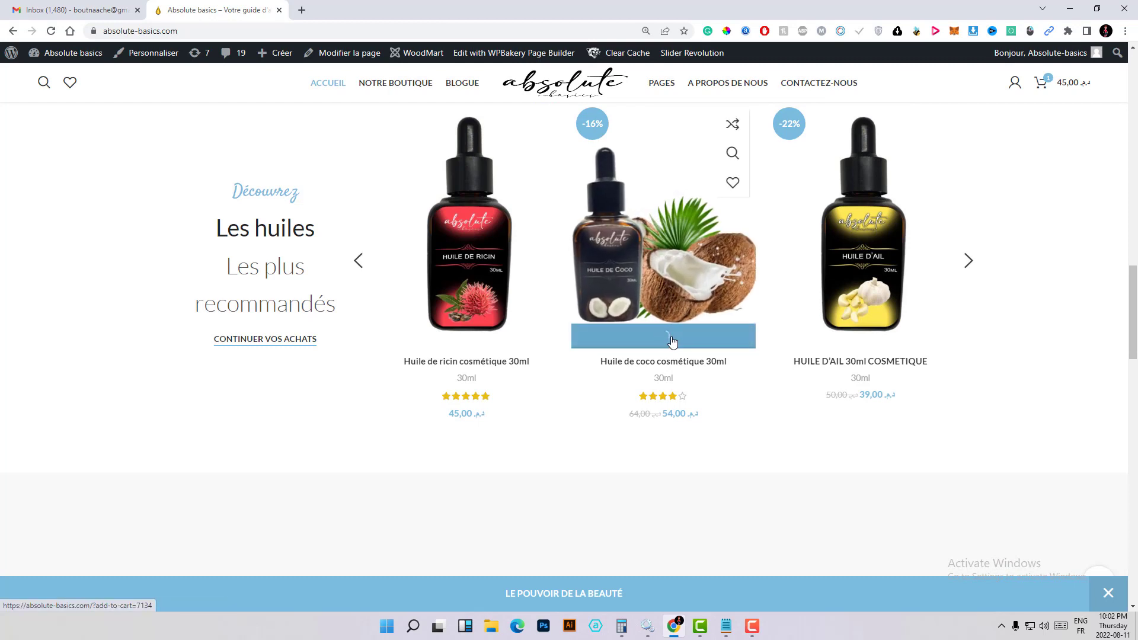
click(663, 335)
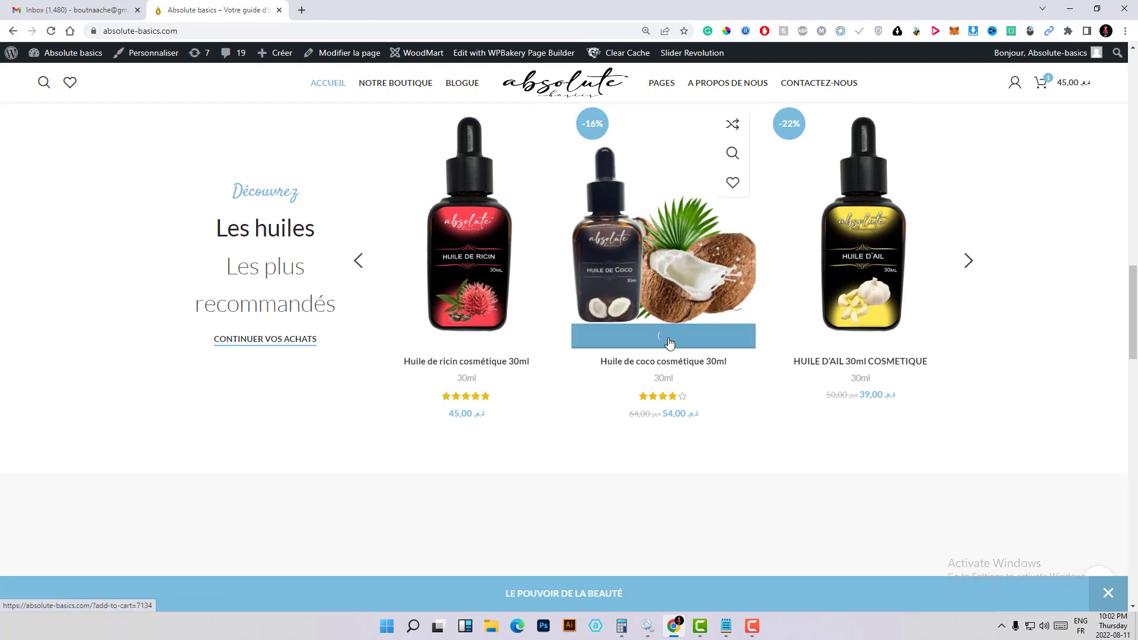
click(662, 336)
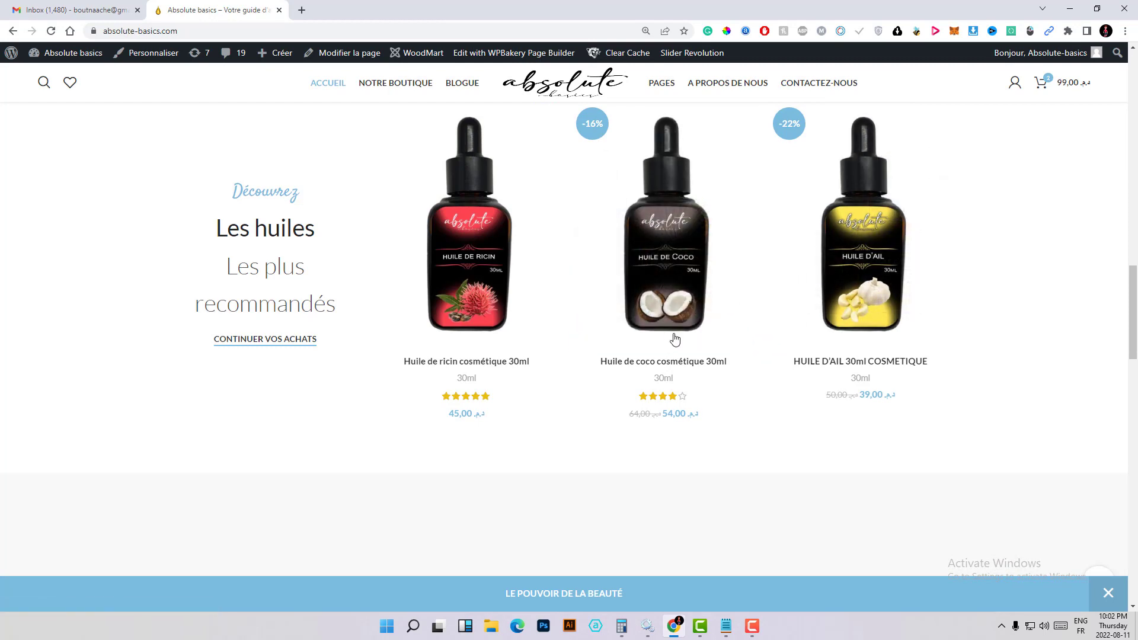
click(1039, 82)
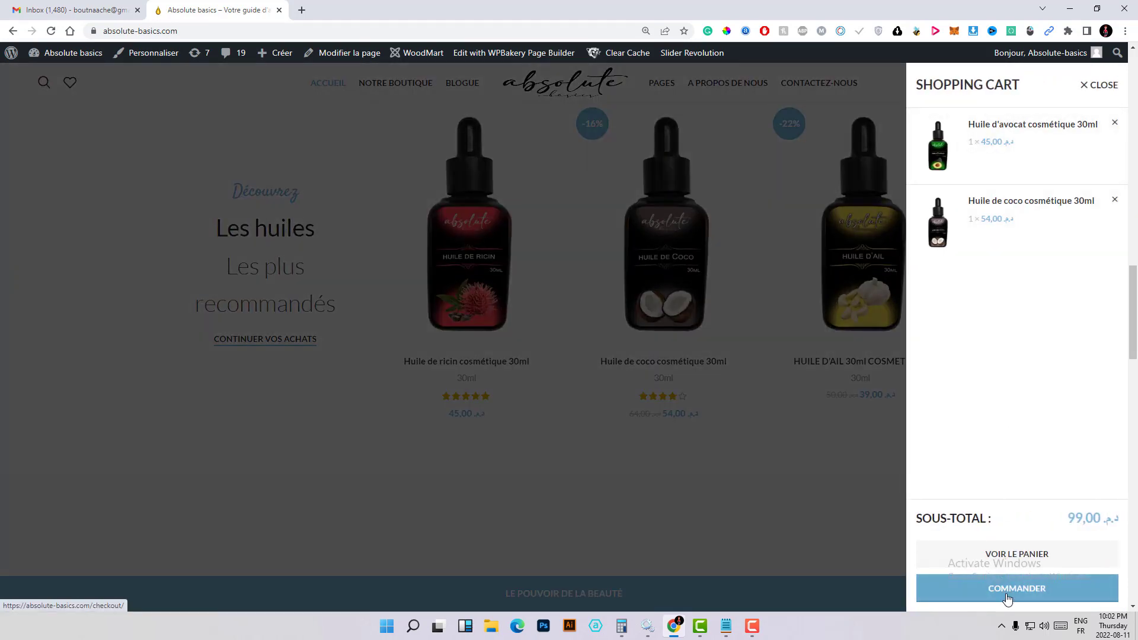
click(1016, 589)
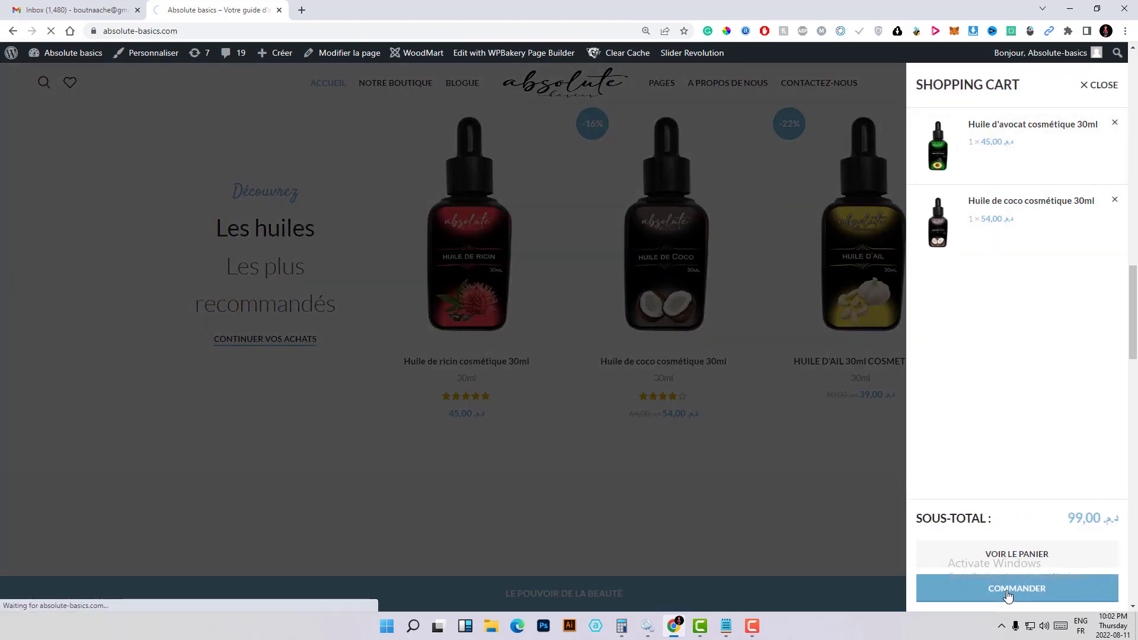
click(1015, 589)
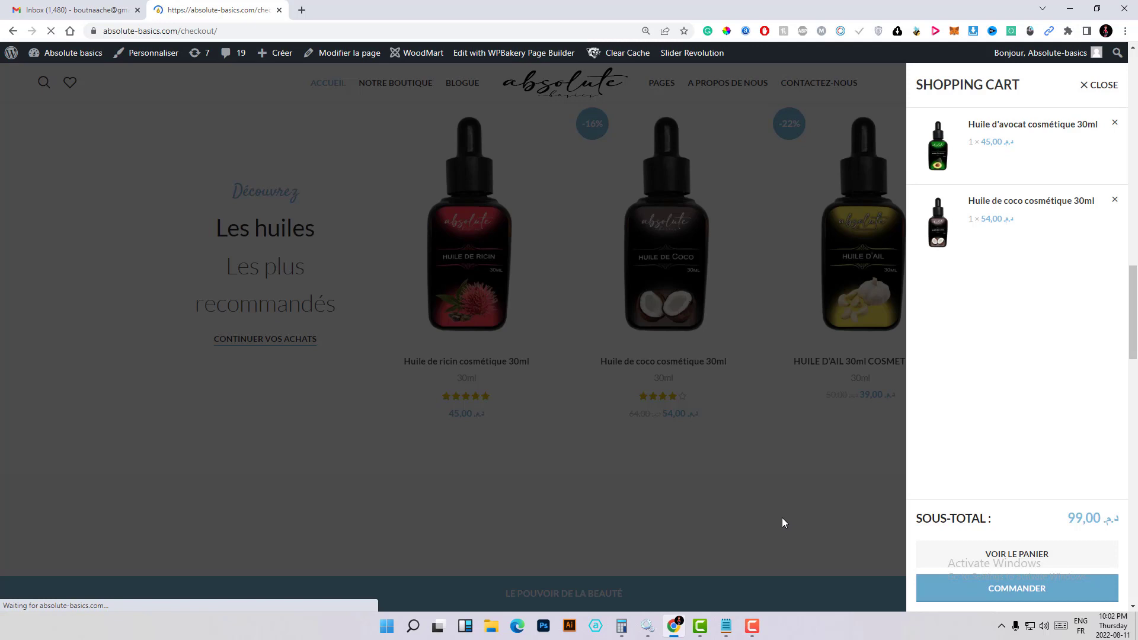
click(1015, 589)
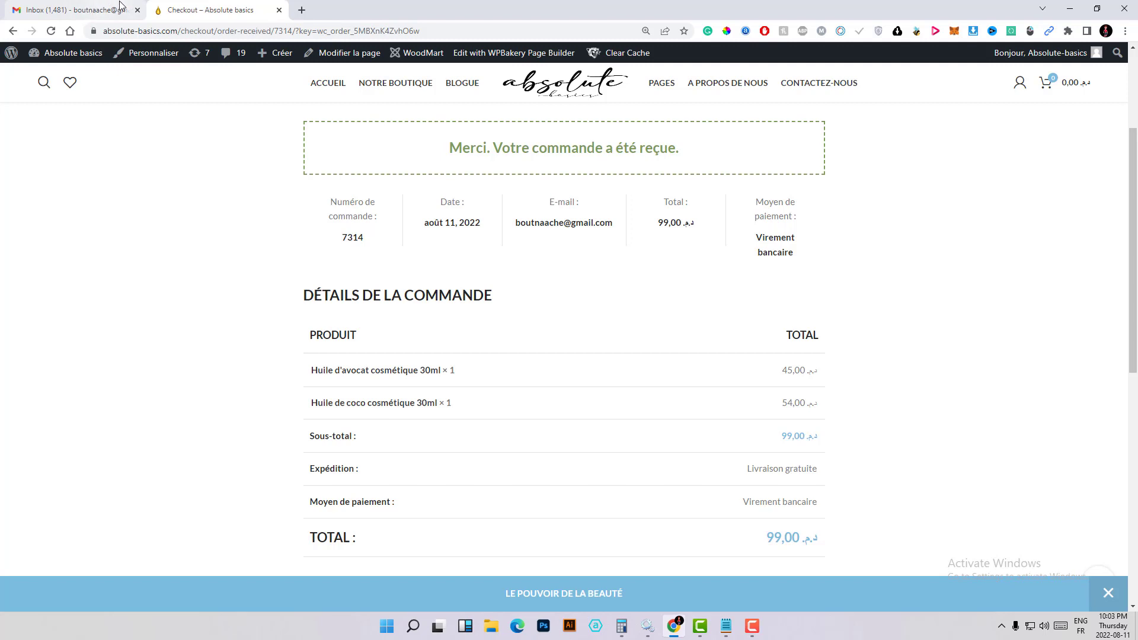
- Check that the order 7314 email in Gmail comes from Absolute basics, and review its footer
click(72, 10)
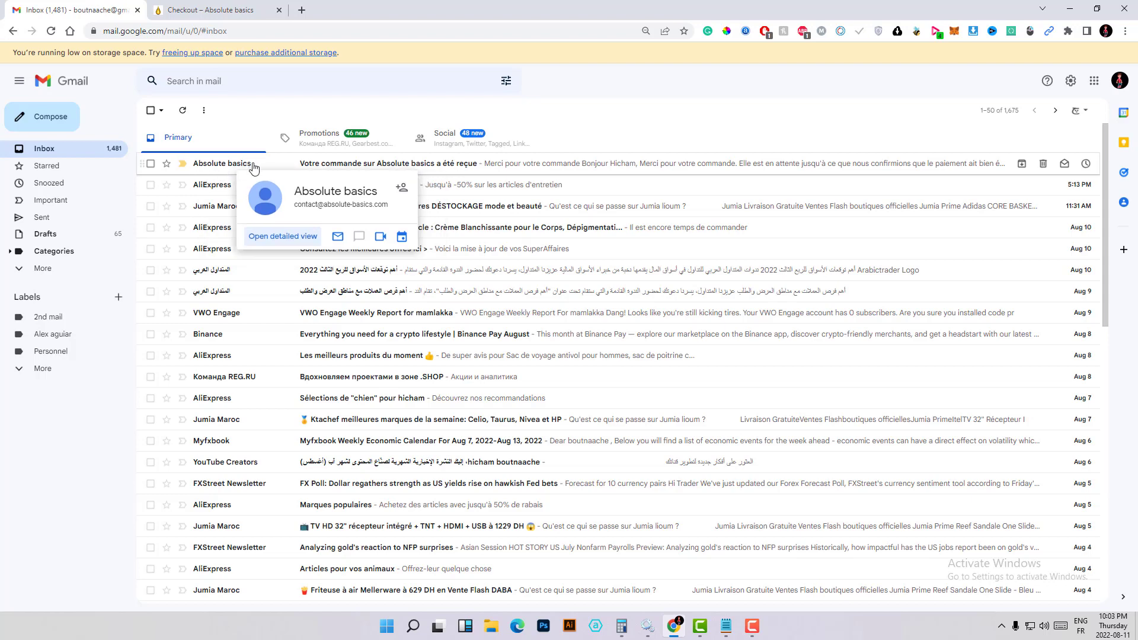
mouse_move(289, 178)
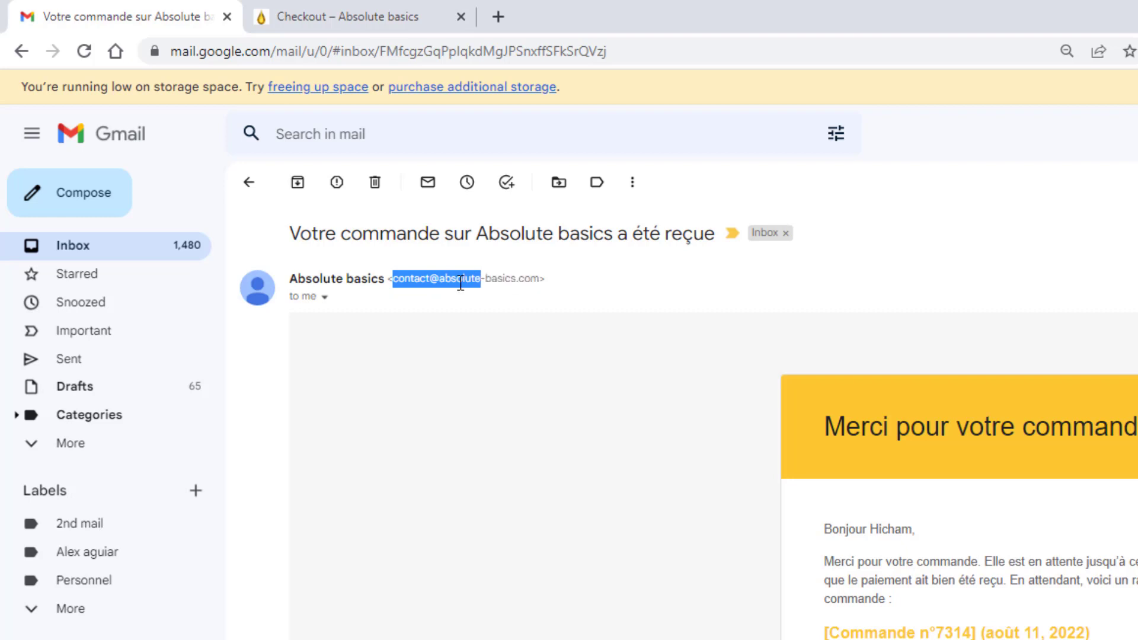
scroll(down, 3)
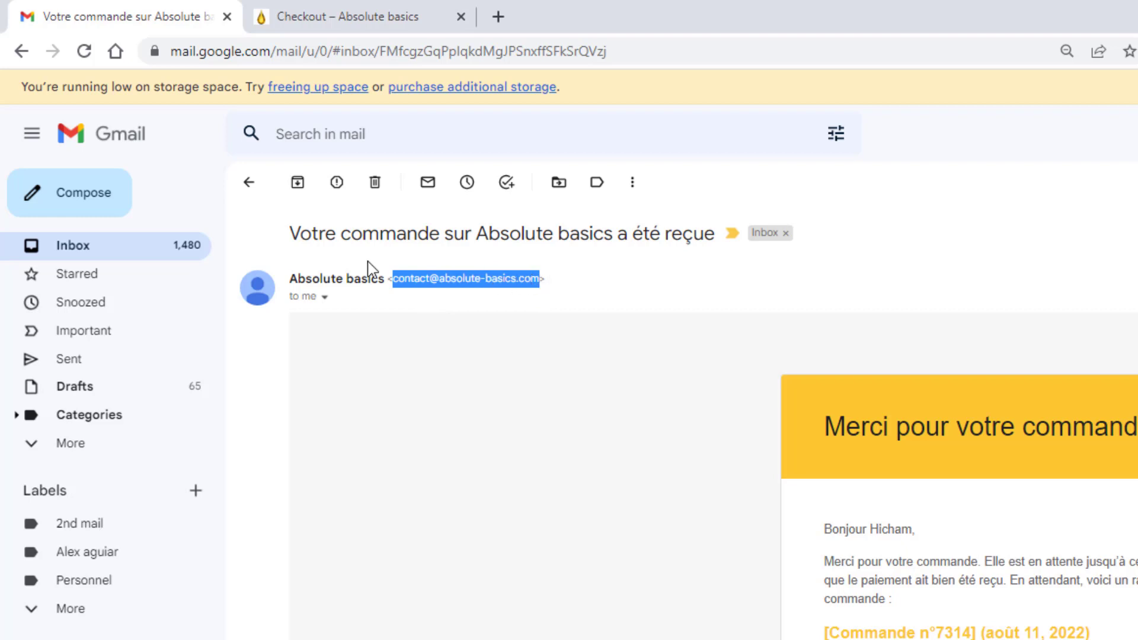
mouse_move(427, 276)
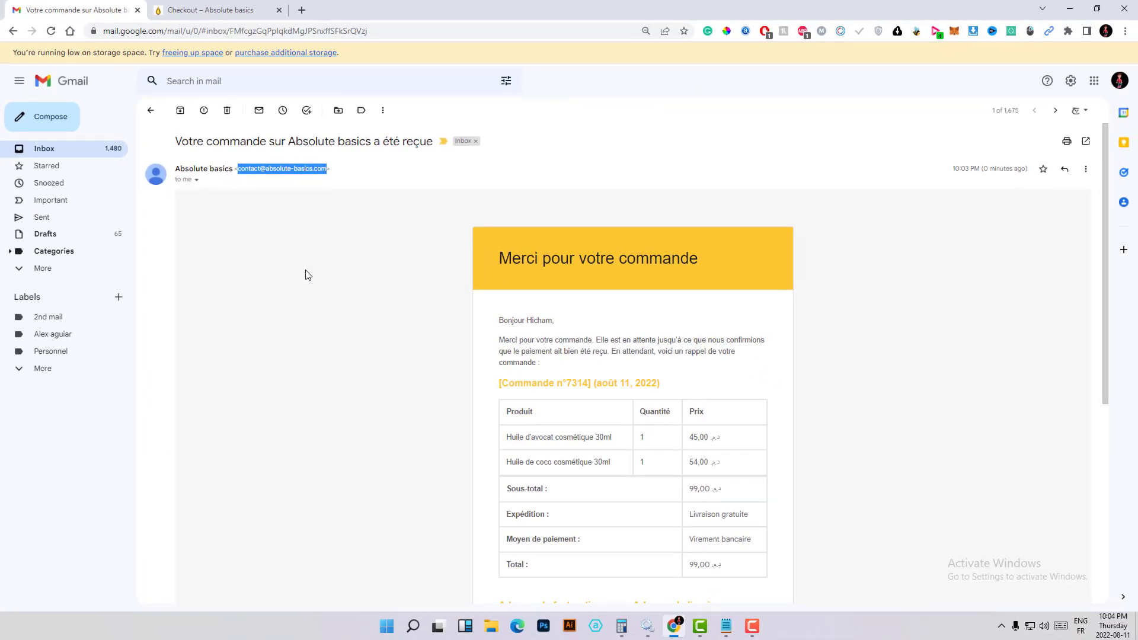
scroll(down, 3)
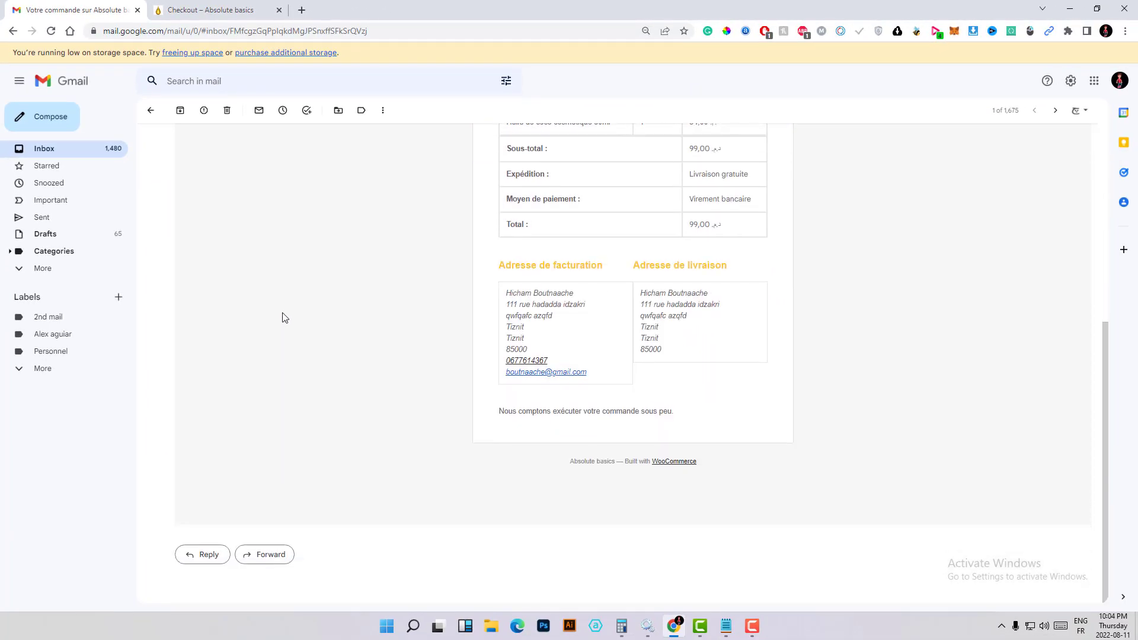
mouse_move(563, 469)
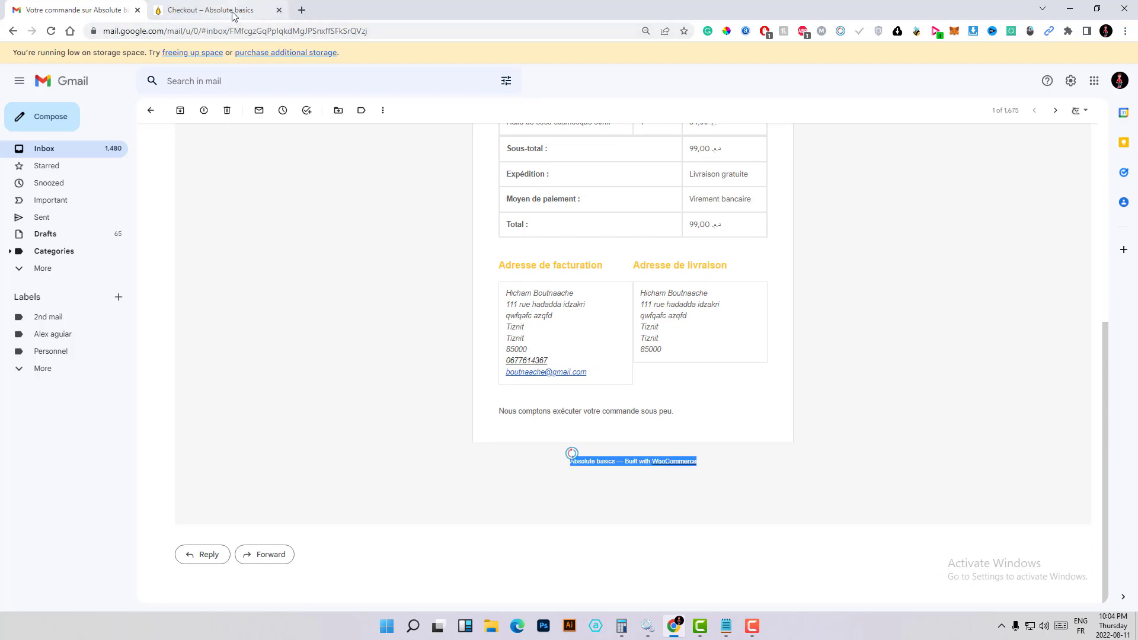
- Go to the Absolute basics admin dashboard and choose WooCommerce > Settings
click(211, 9)
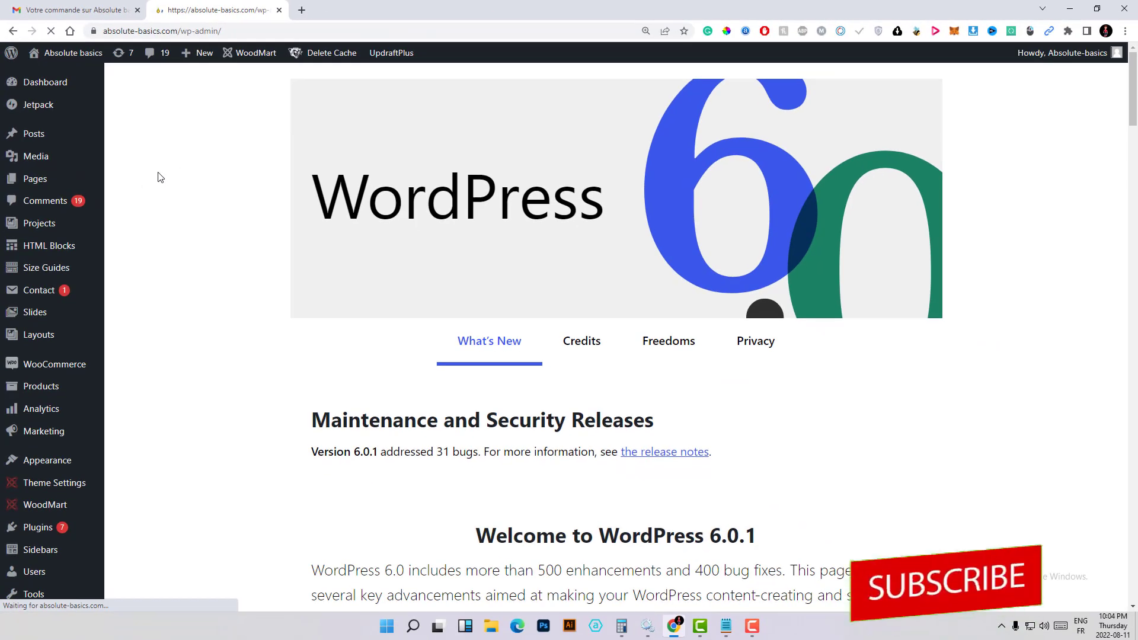
click(46, 82)
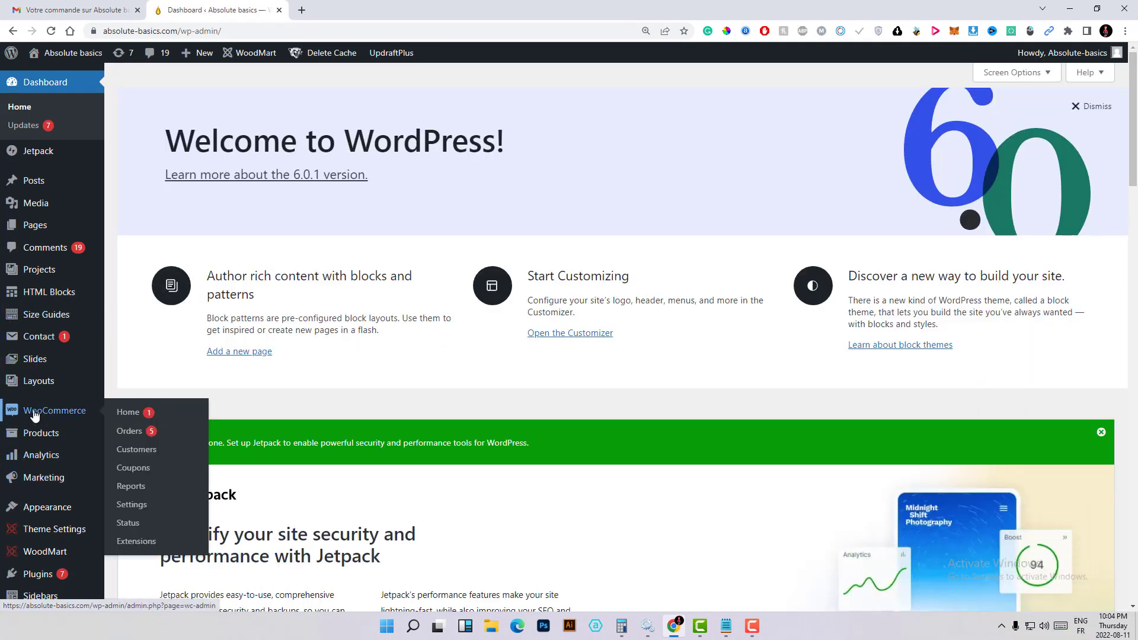
mouse_move(129, 411)
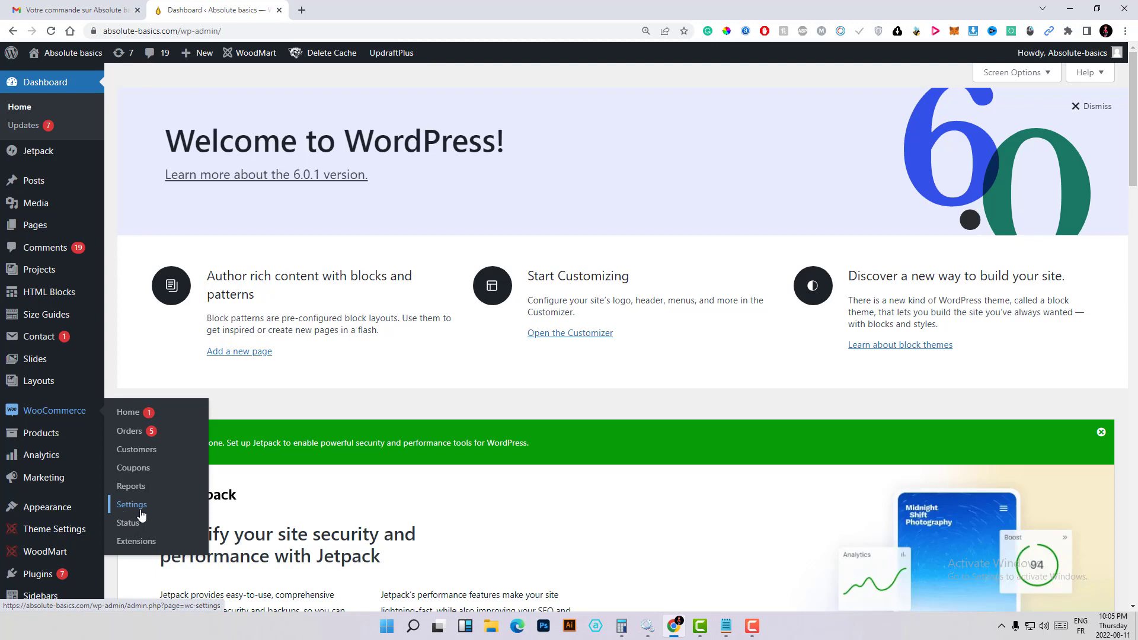
click(131, 505)
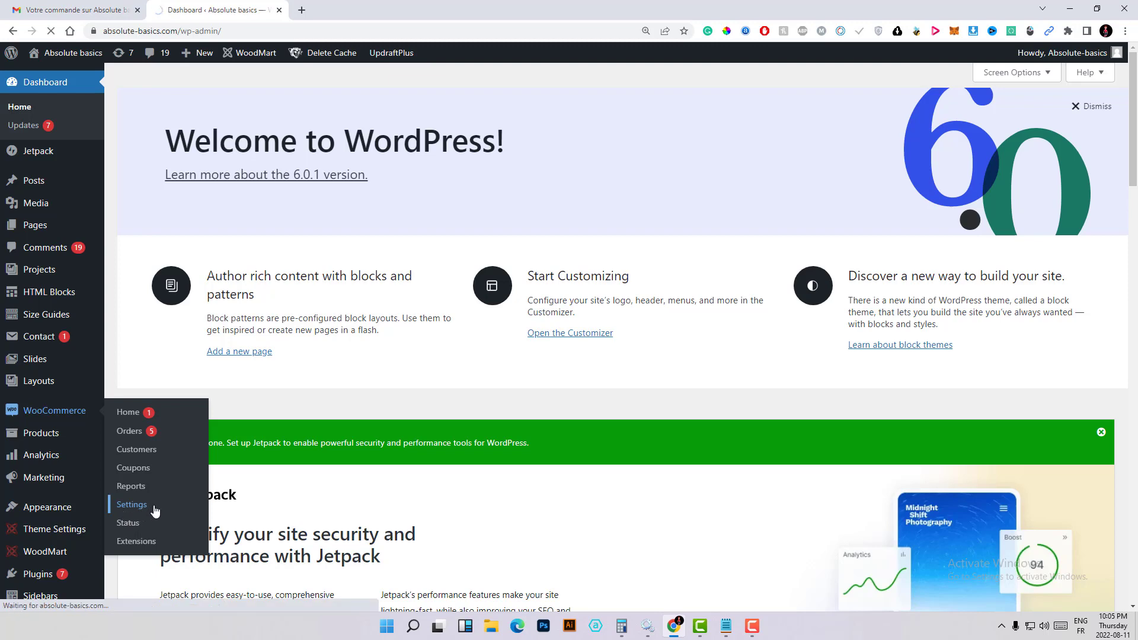
click(131, 504)
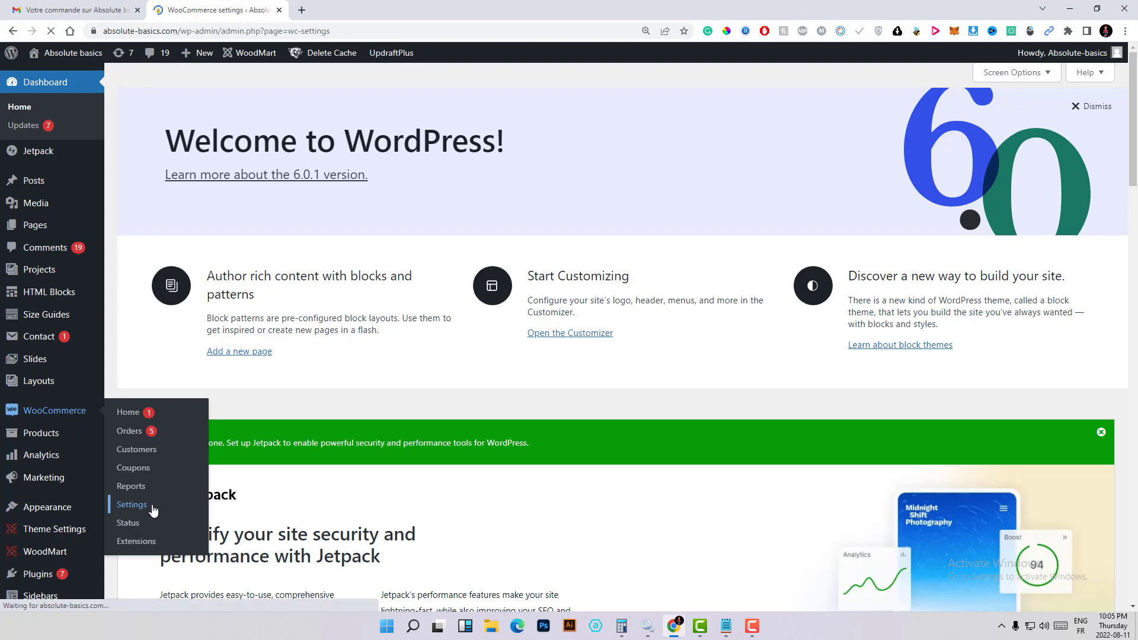
- Open the Emails settings tab and scroll through the list of notifications
click(131, 504)
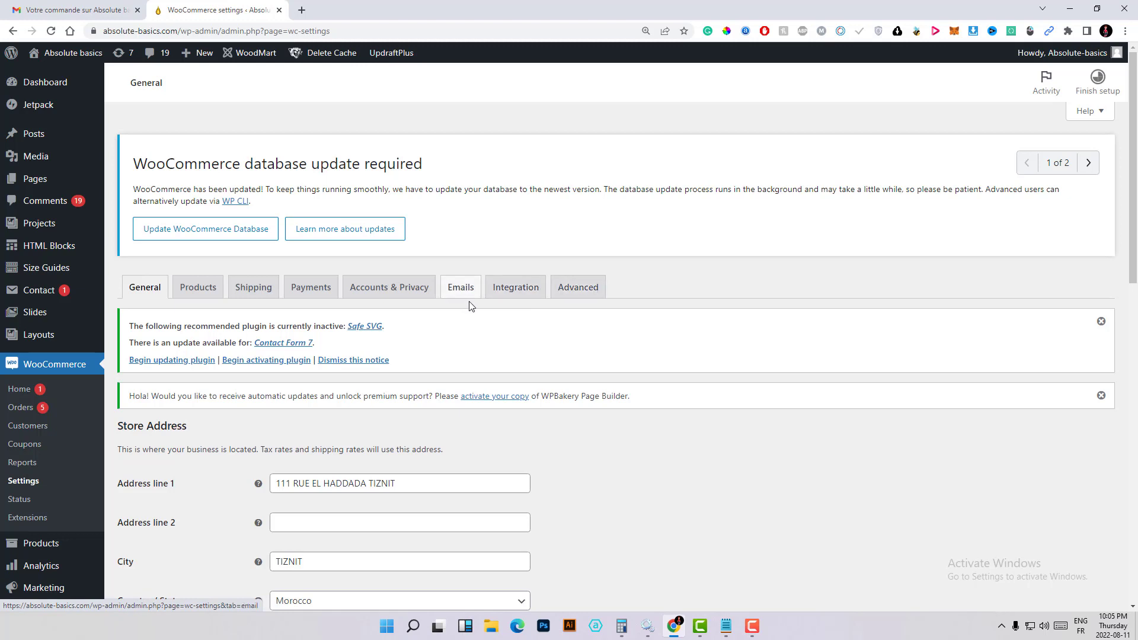
click(460, 287)
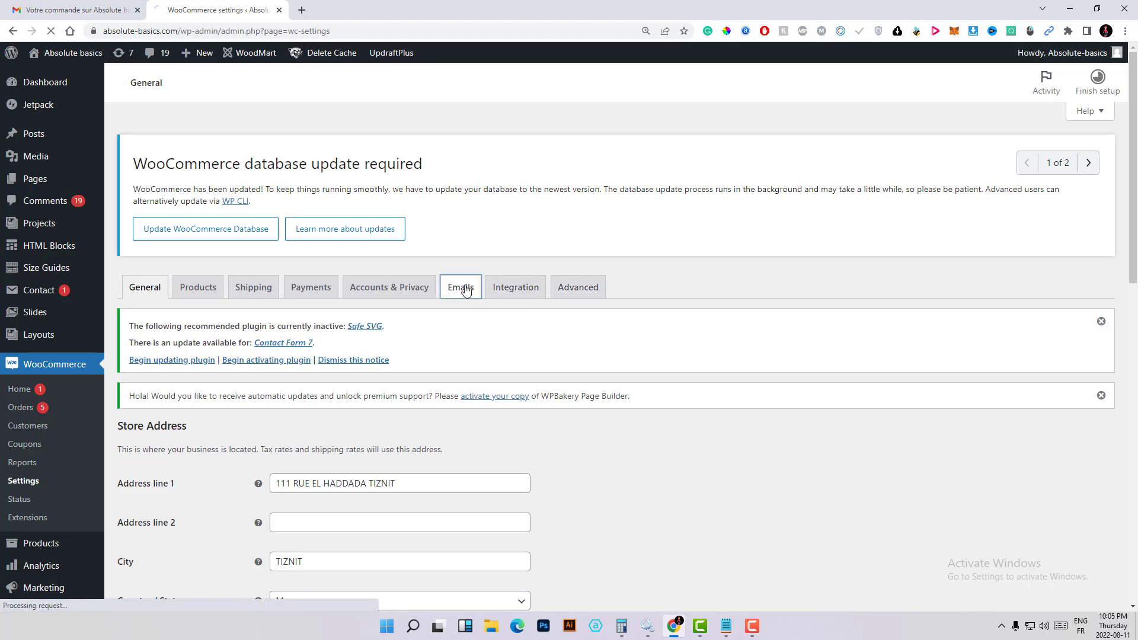
click(460, 286)
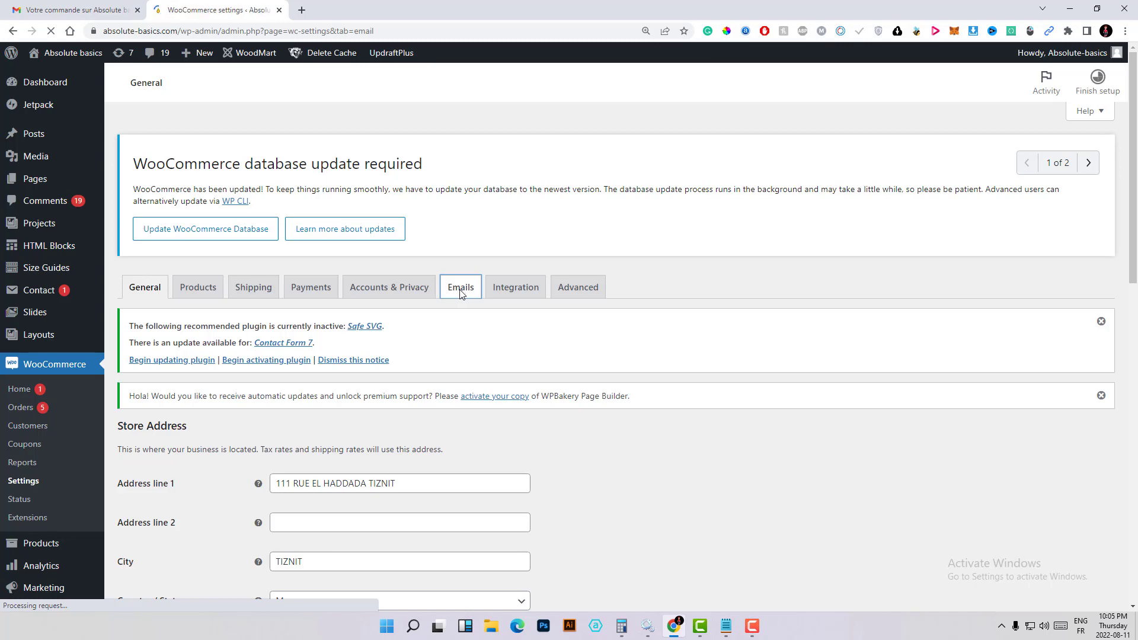
click(460, 286)
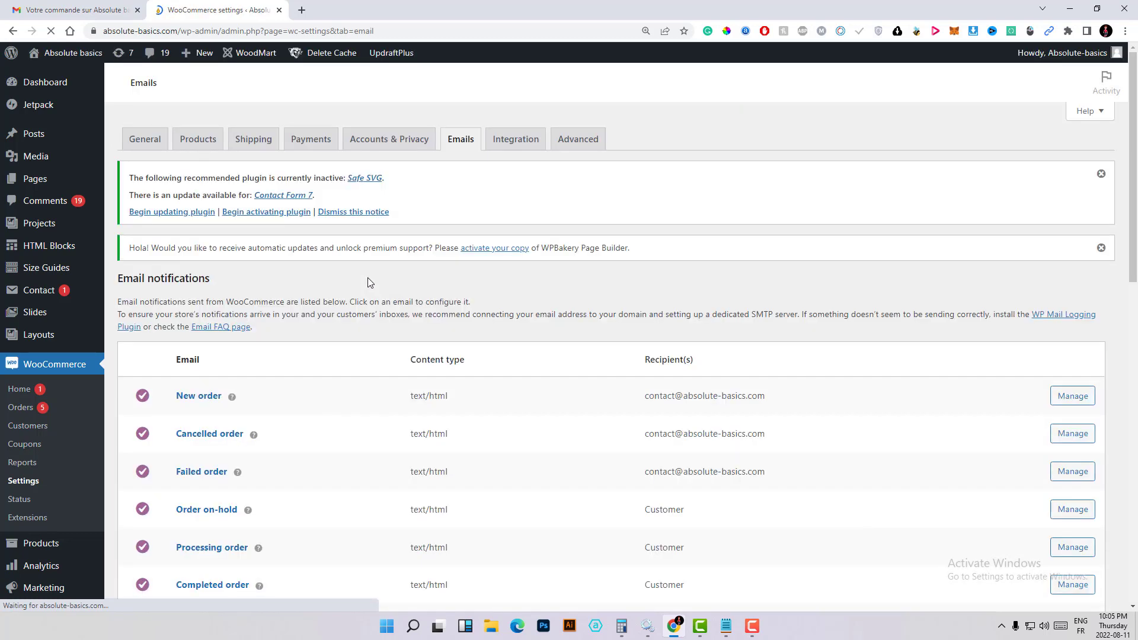
scroll(down, 3)
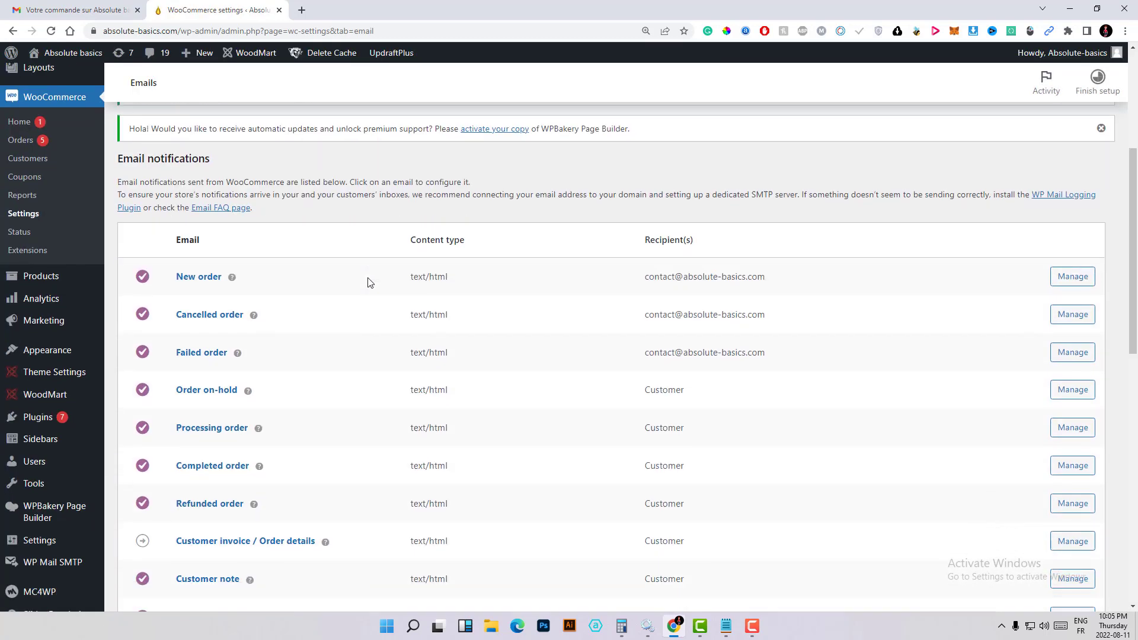
scroll(down, 3)
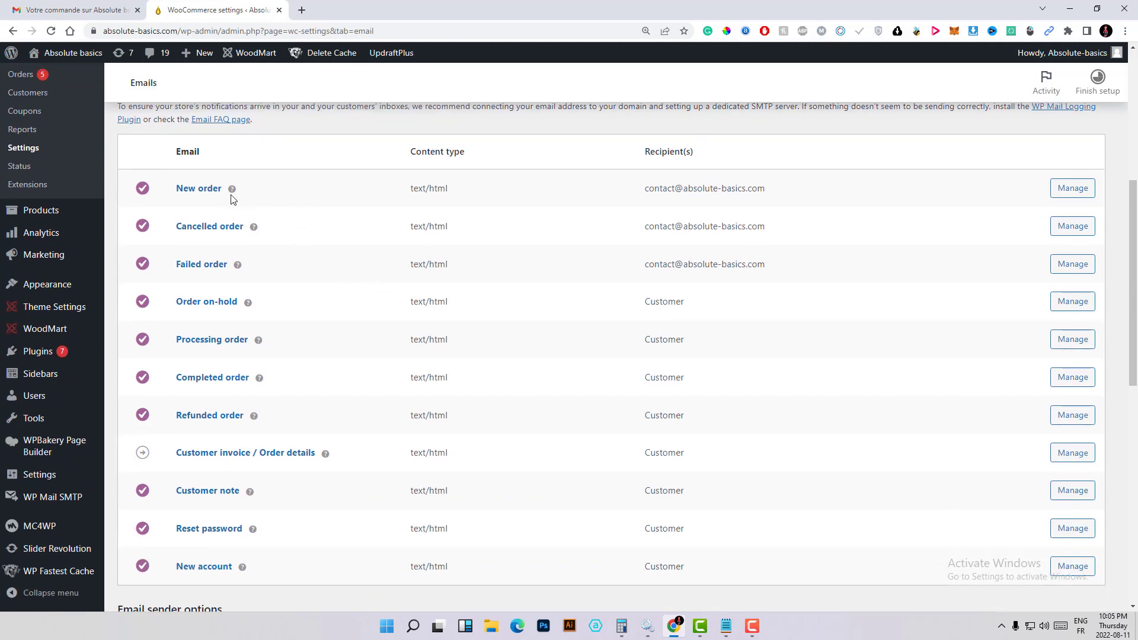
mouse_move(202, 220)
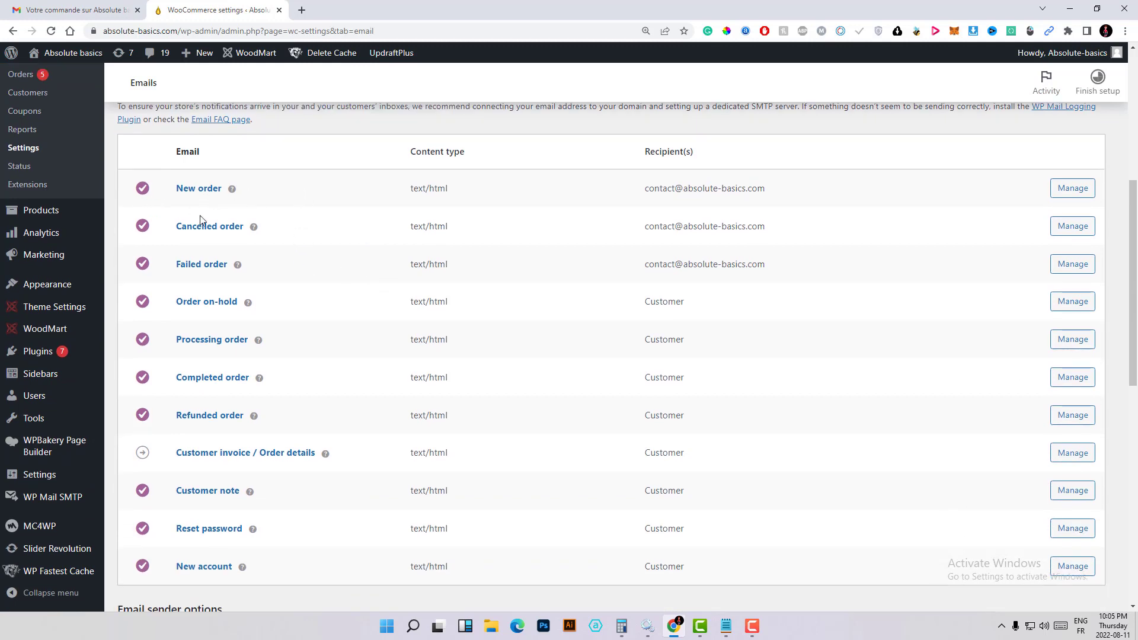
mouse_move(283, 388)
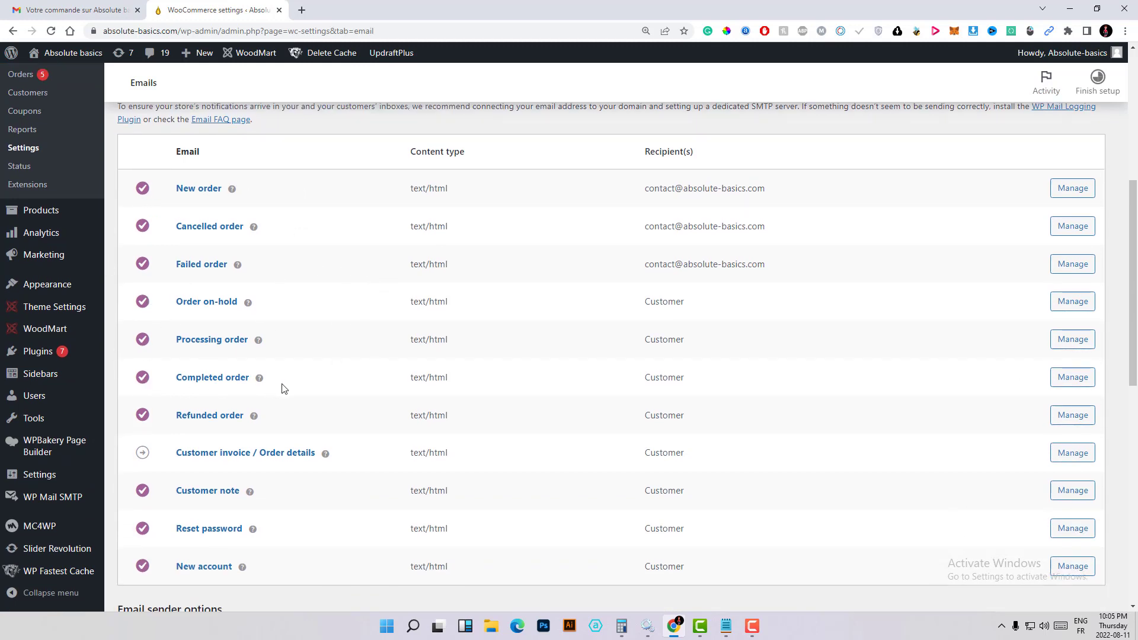
mouse_move(196, 424)
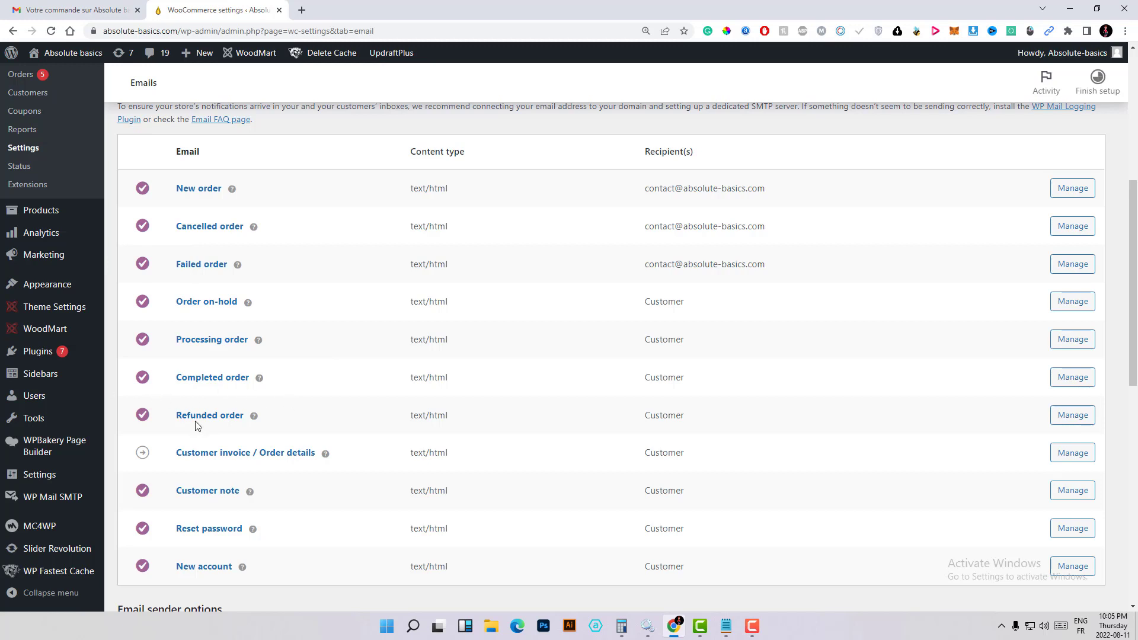
- Compare with the order 7314 email in Gmail, then return to the email settings
click(73, 10)
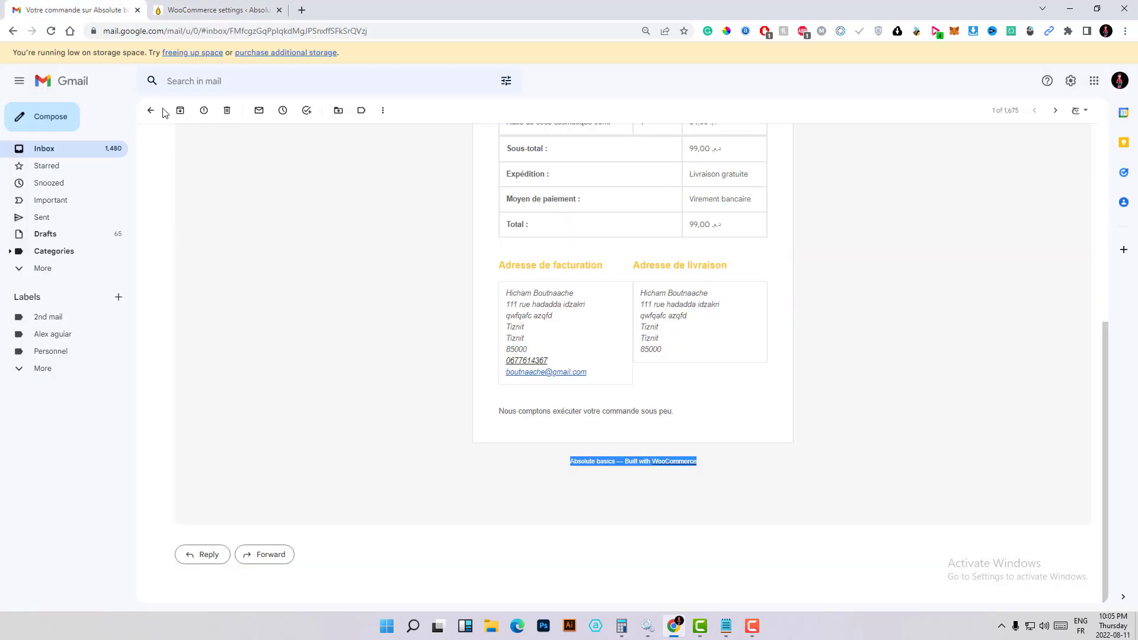
scroll(up, 3)
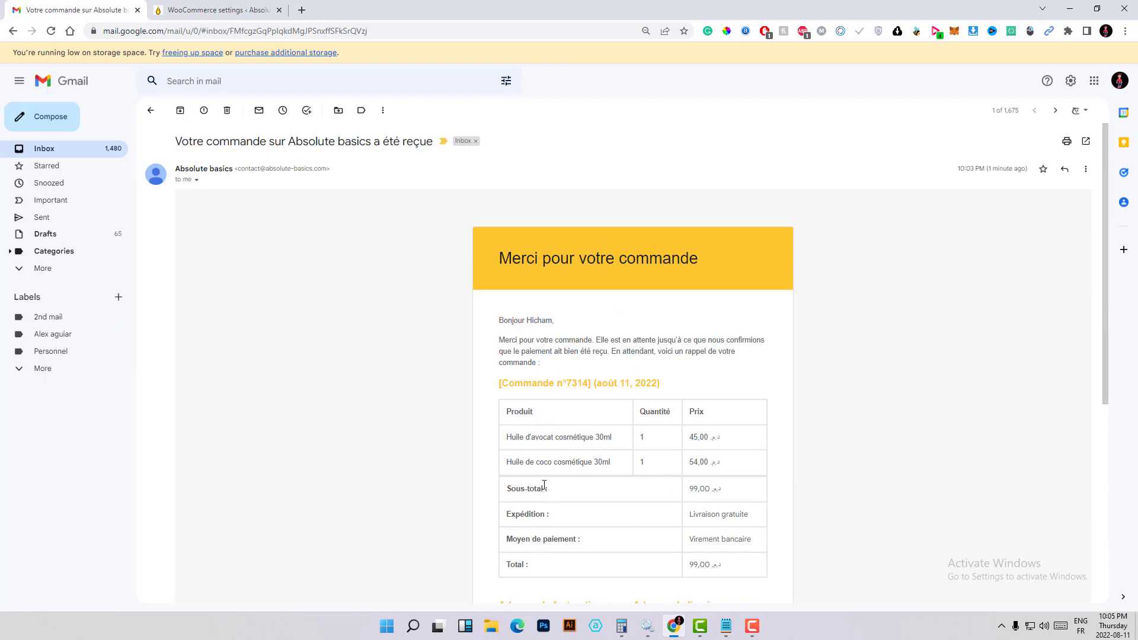
click(214, 9)
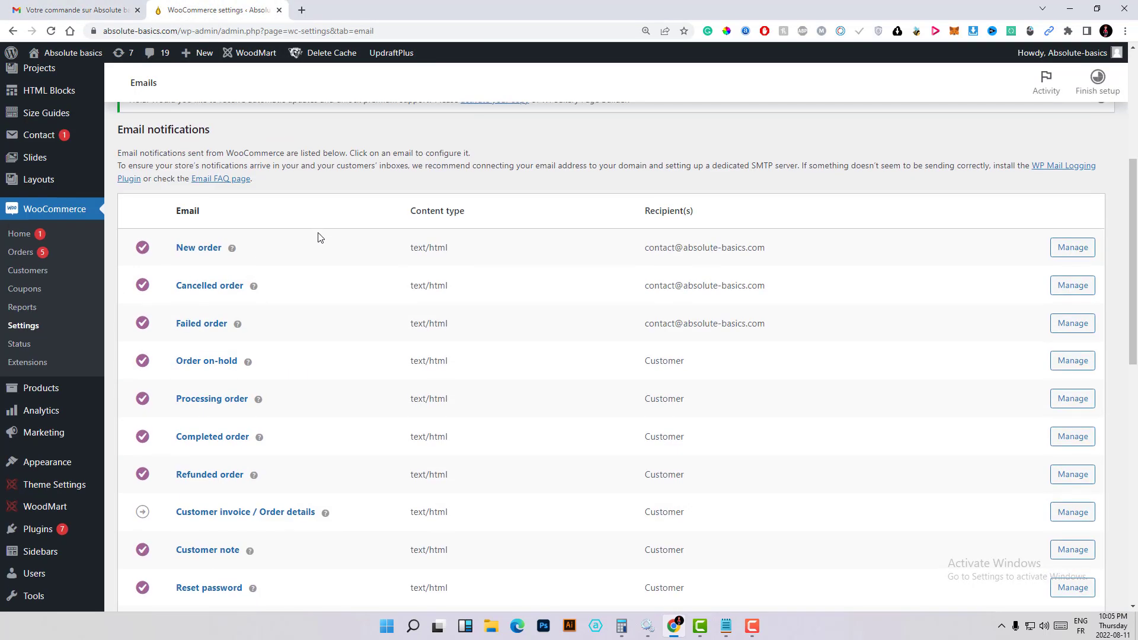
scroll(down, 3)
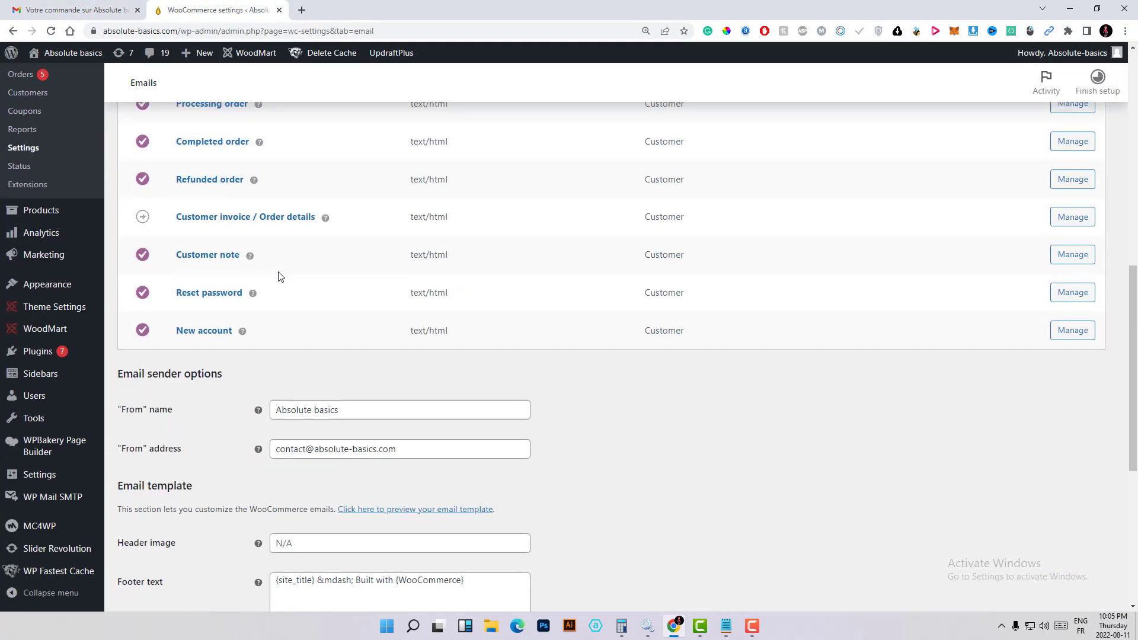
scroll(down, 3)
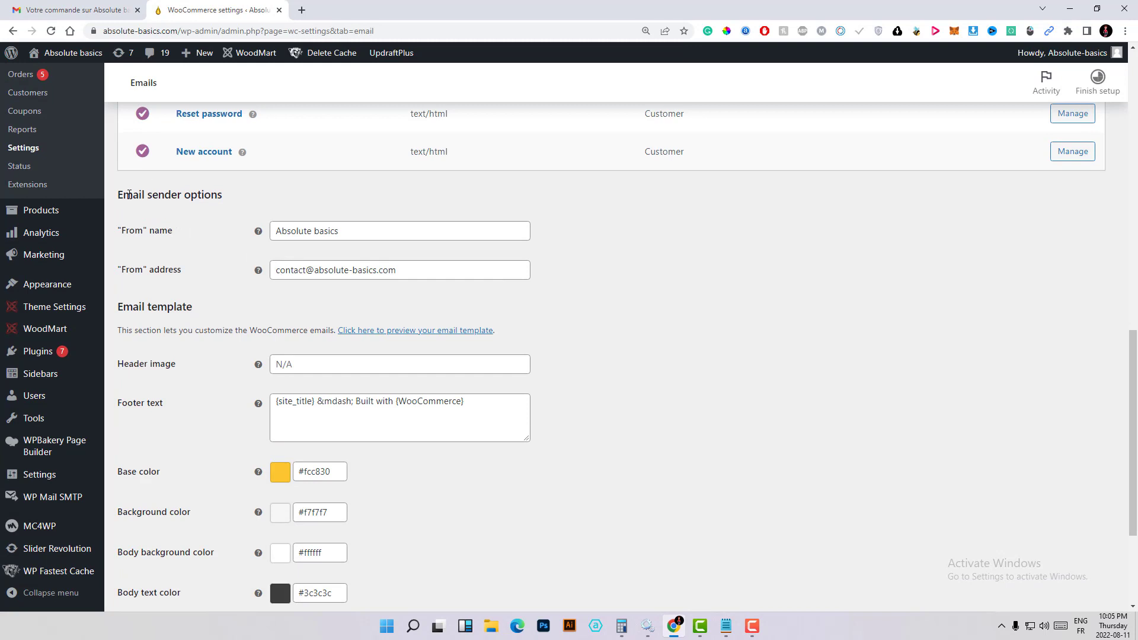
double_click(169, 195)
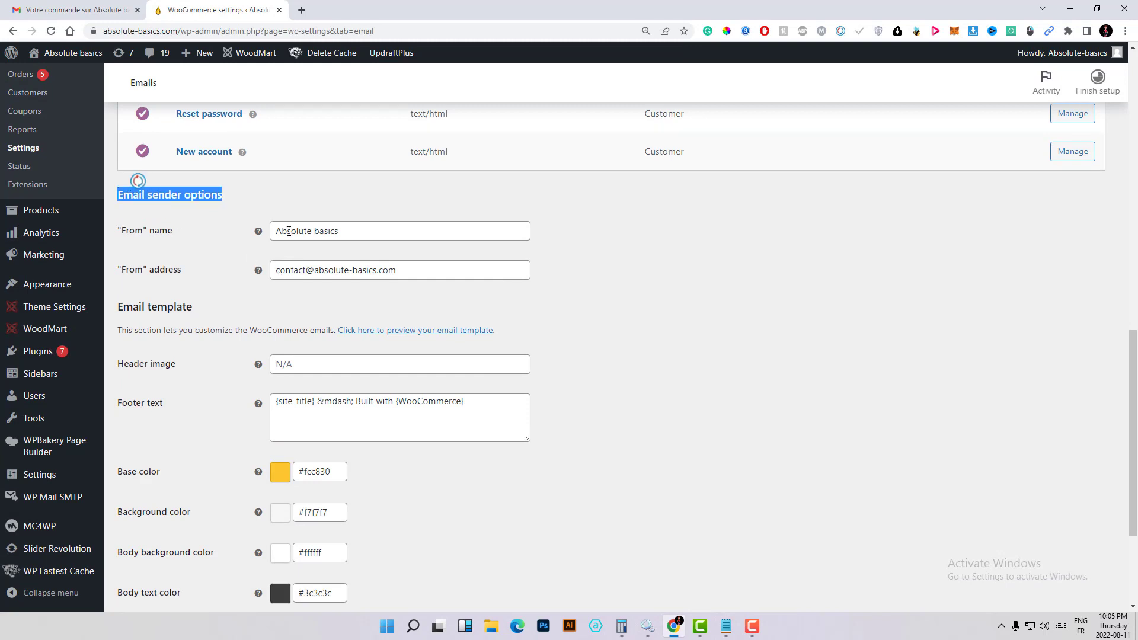
mouse_move(155, 238)
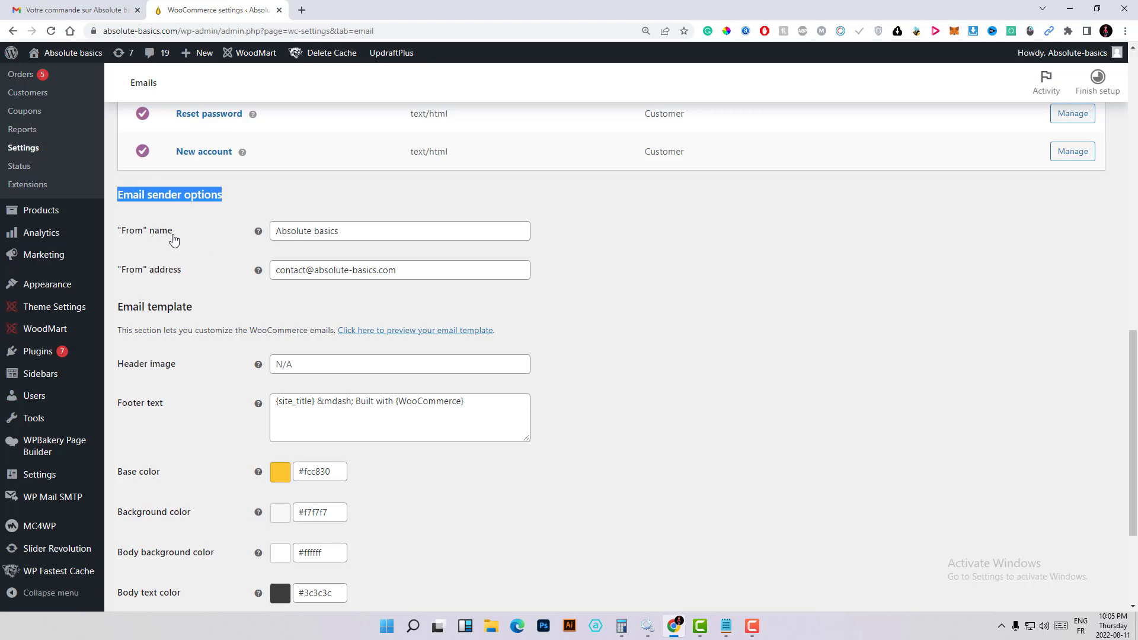
mouse_move(258, 230)
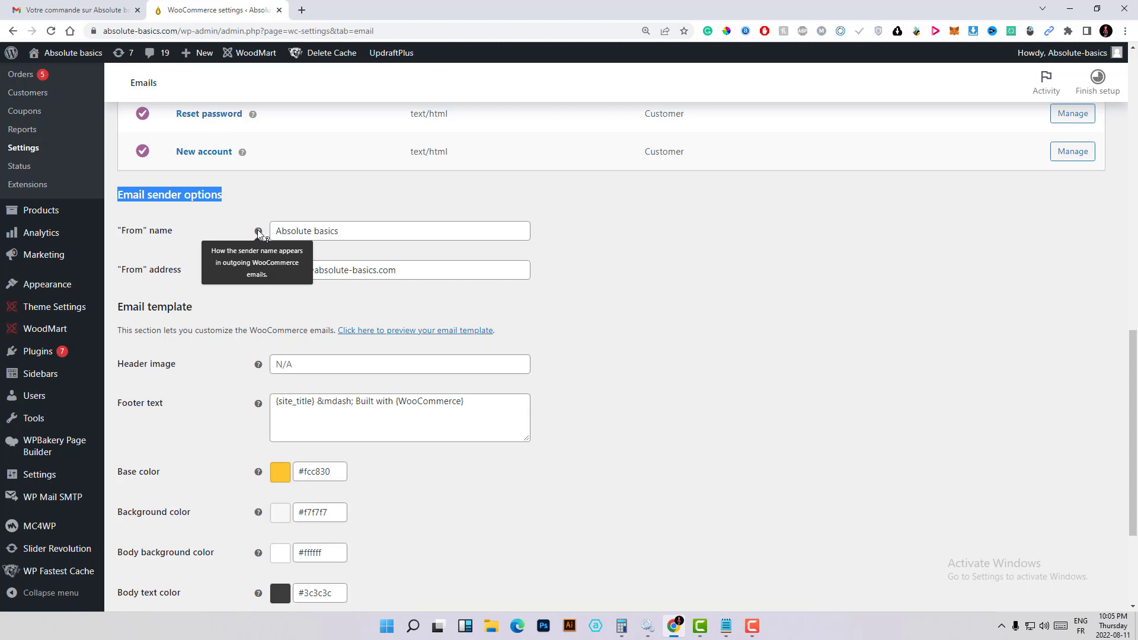
click(72, 10)
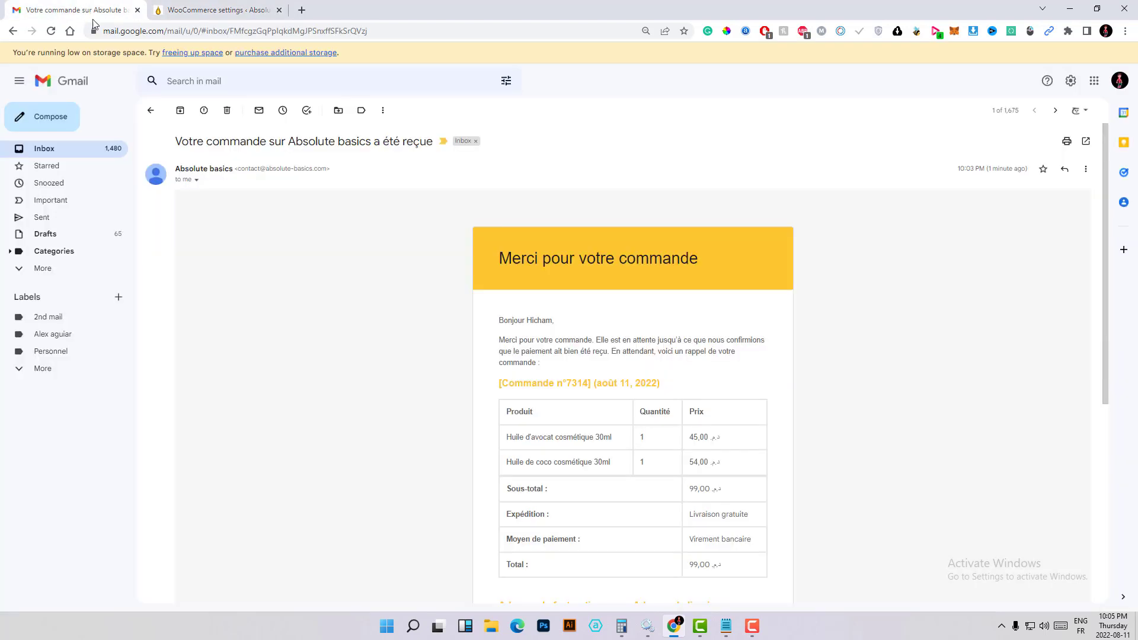
click(204, 168)
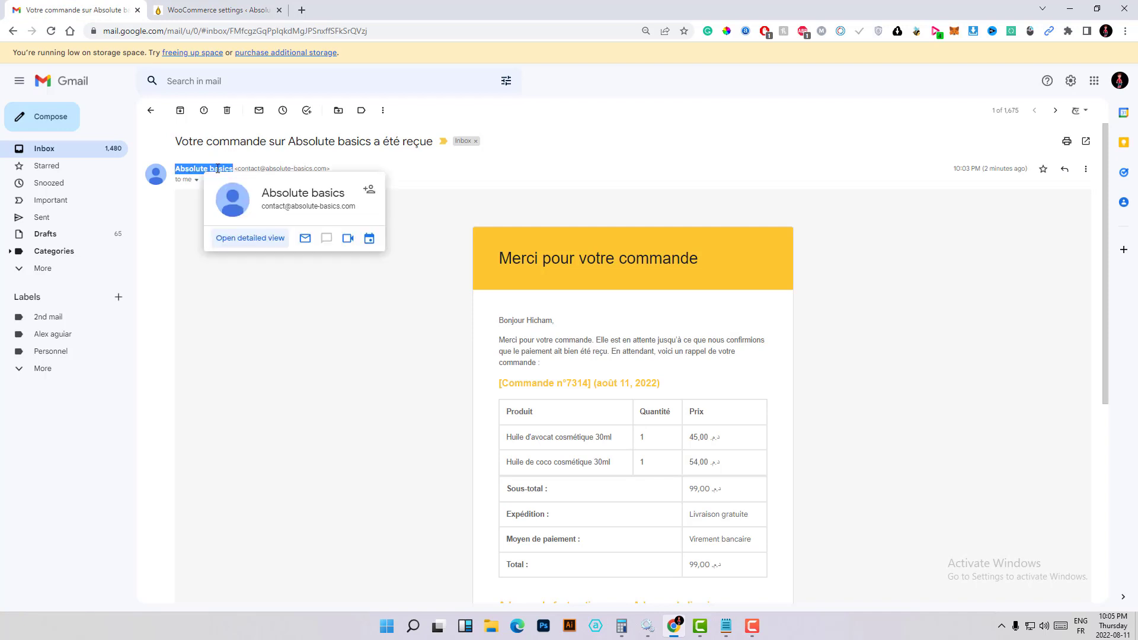
click(214, 10)
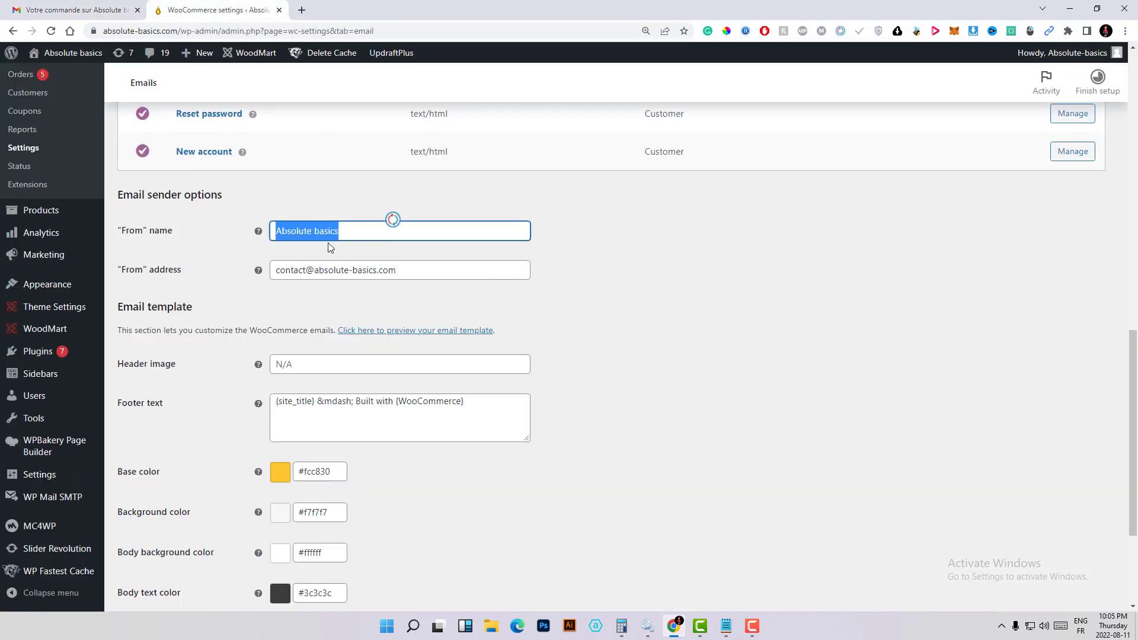
mouse_move(372, 256)
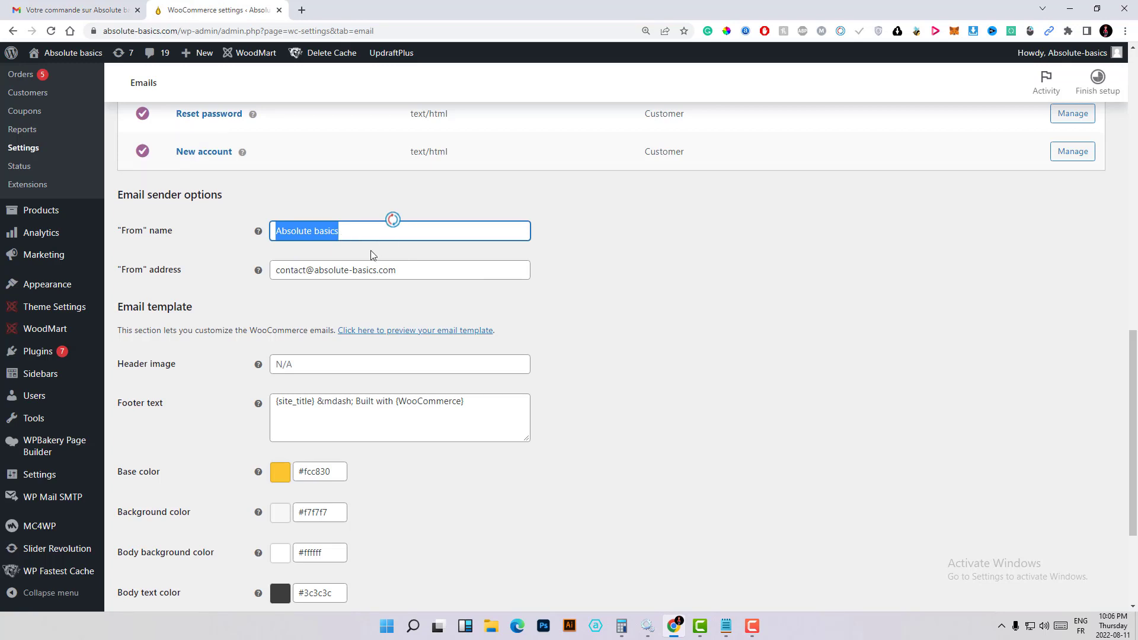
mouse_move(260, 278)
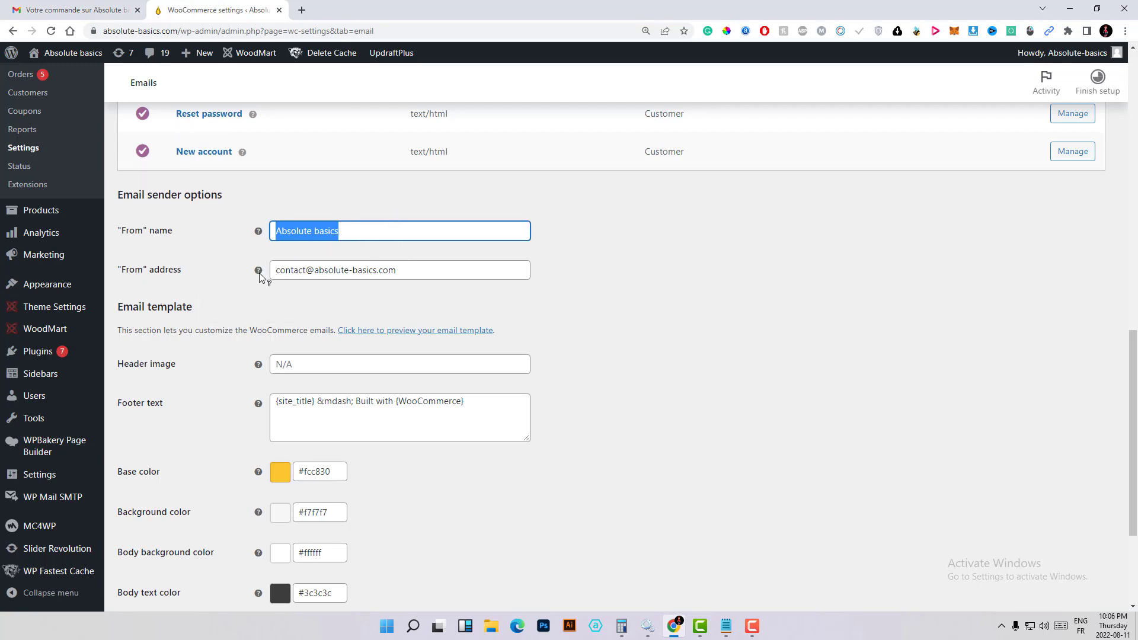
triple_click(399, 269)
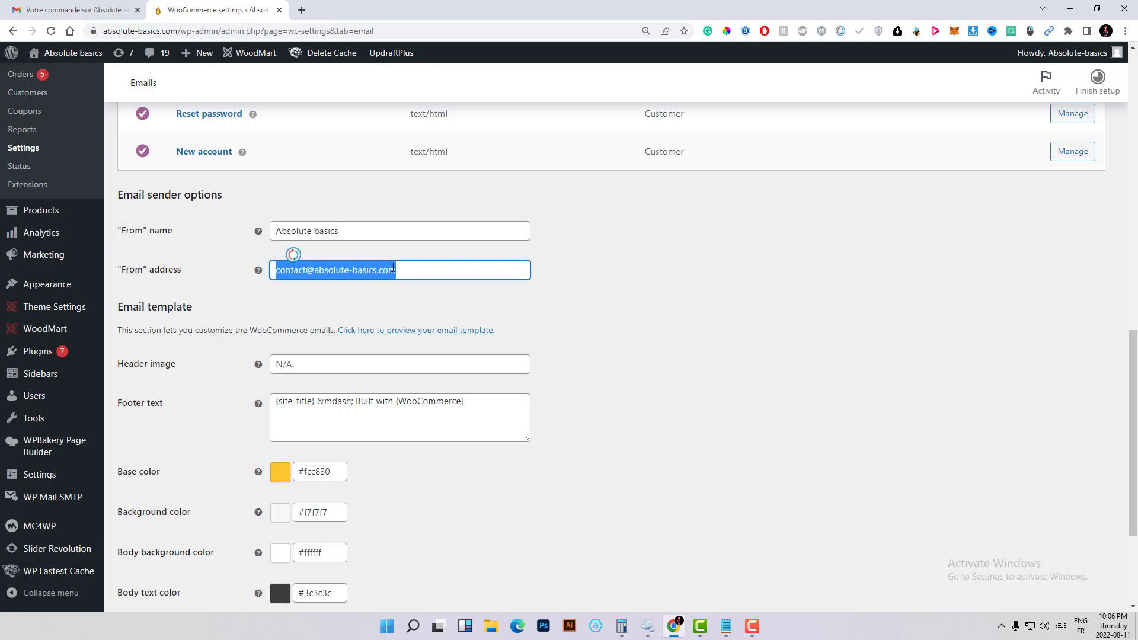
click(72, 9)
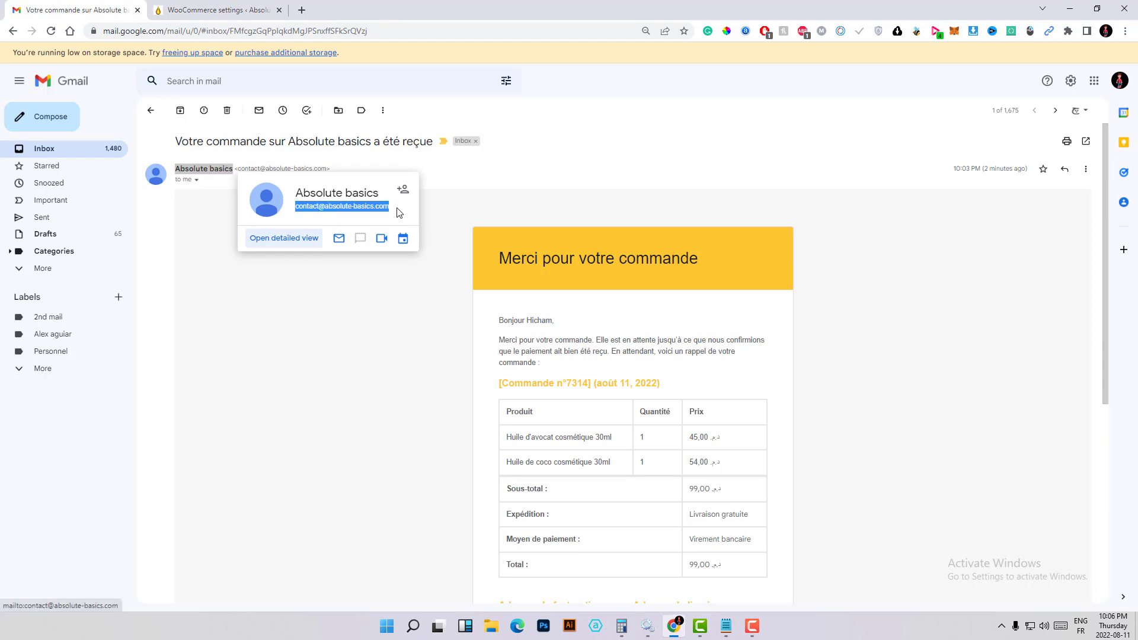
click(214, 10)
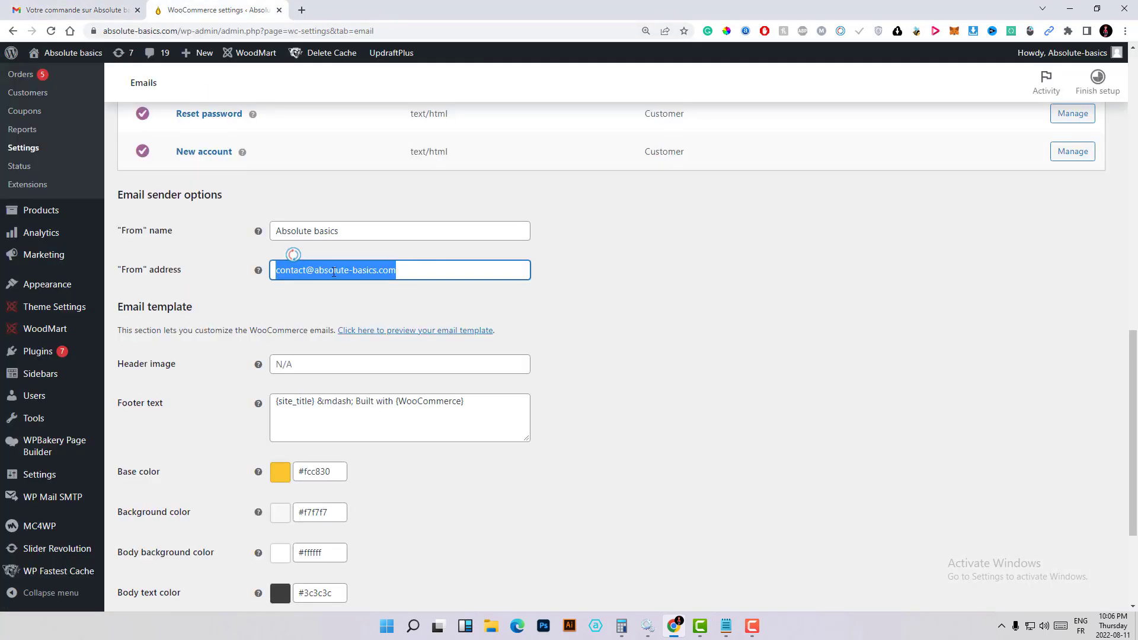
- Delete ' &mdash; Built with {WooCommerce}' from the footer text, leaving only {site_title}
scroll(down, 3)
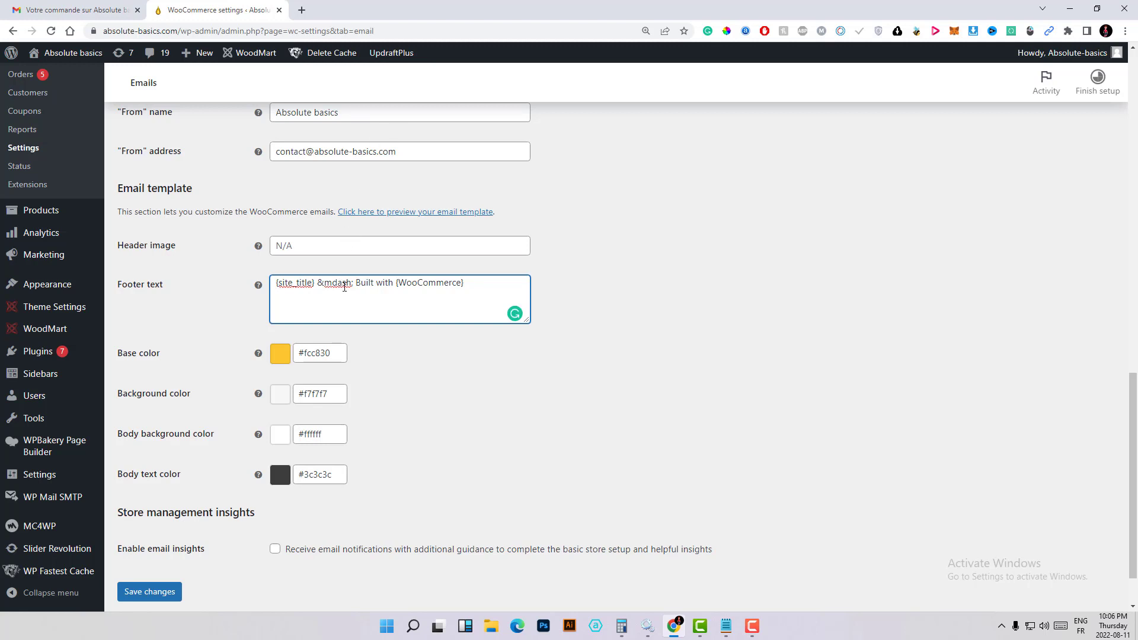
mouse_move(365, 289)
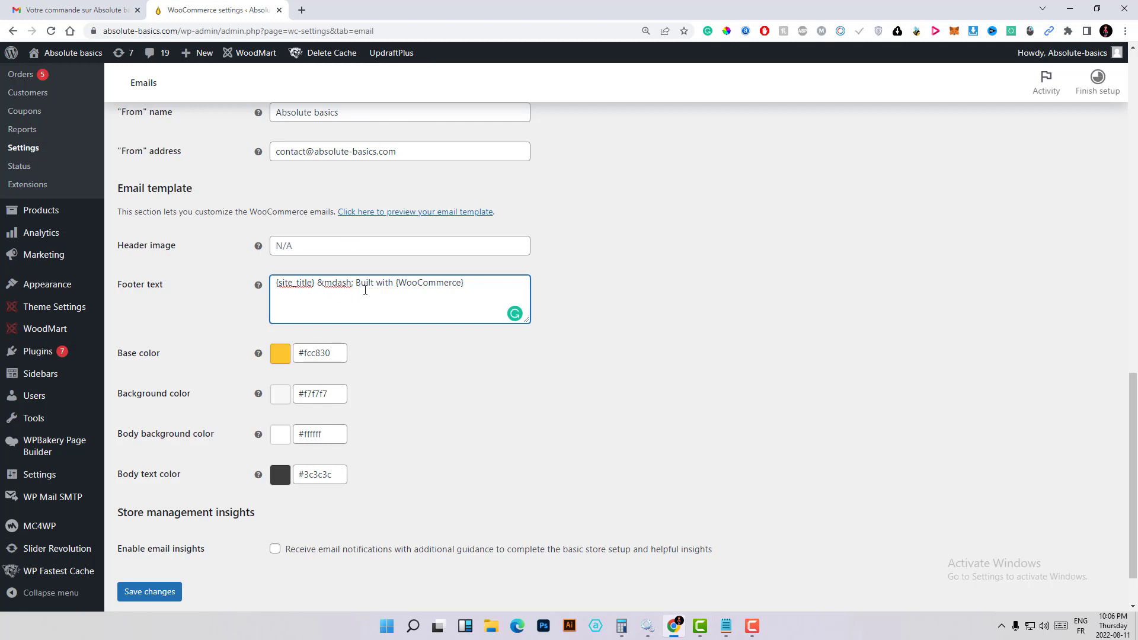
mouse_move(336, 346)
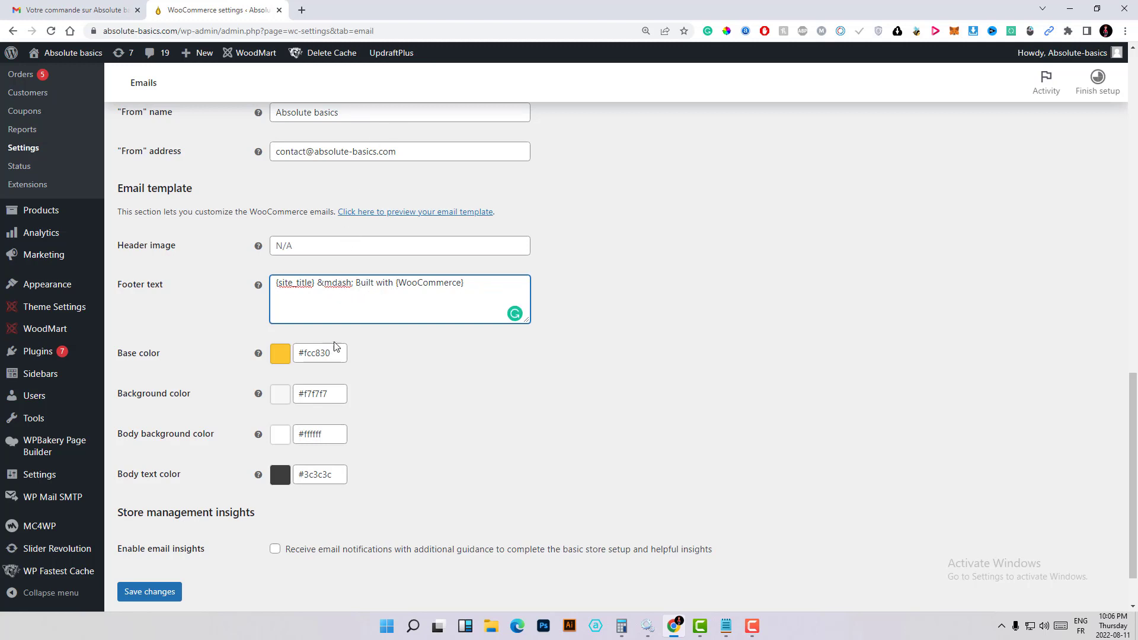
click(463, 283)
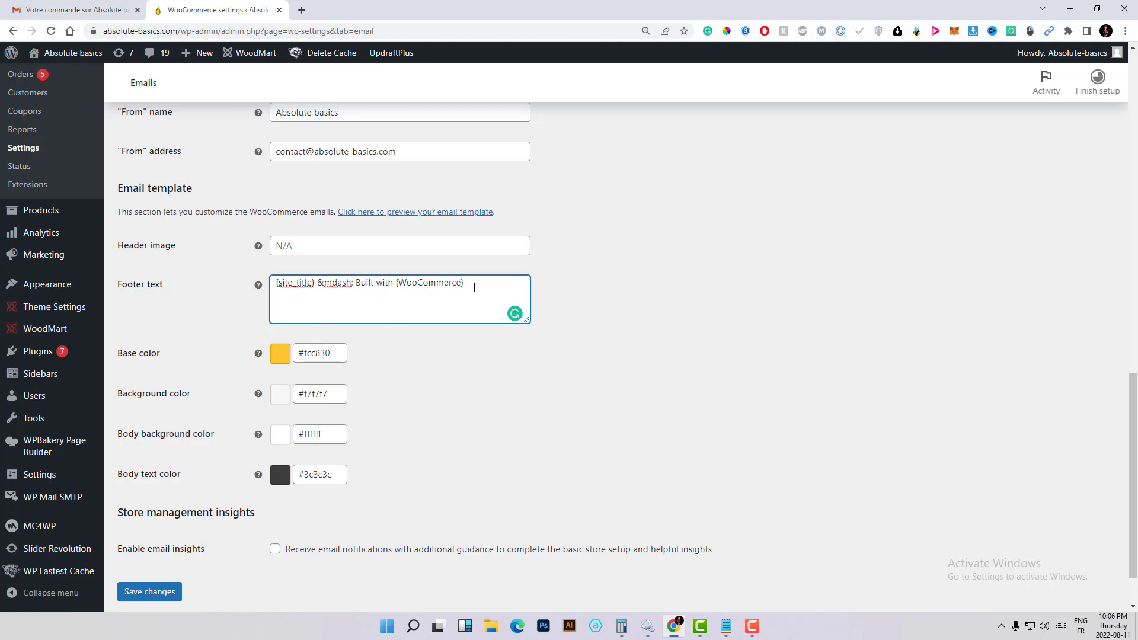
key(ctrl+a)
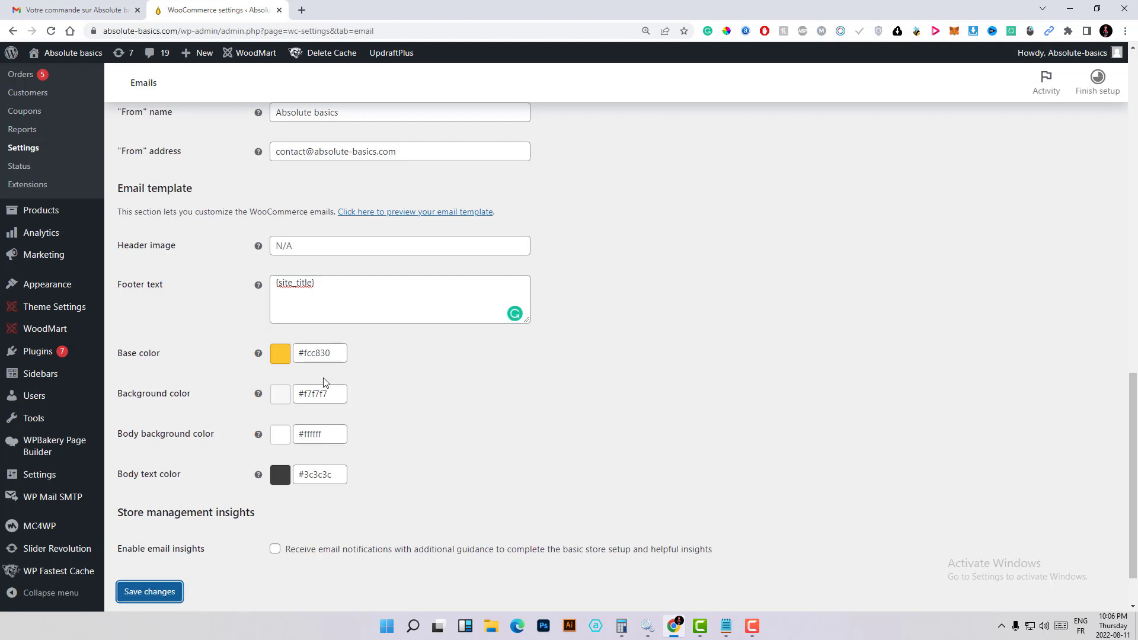
- Save the email settings with footer {site_title}, then scroll to the Email template section
scroll(down, 3)
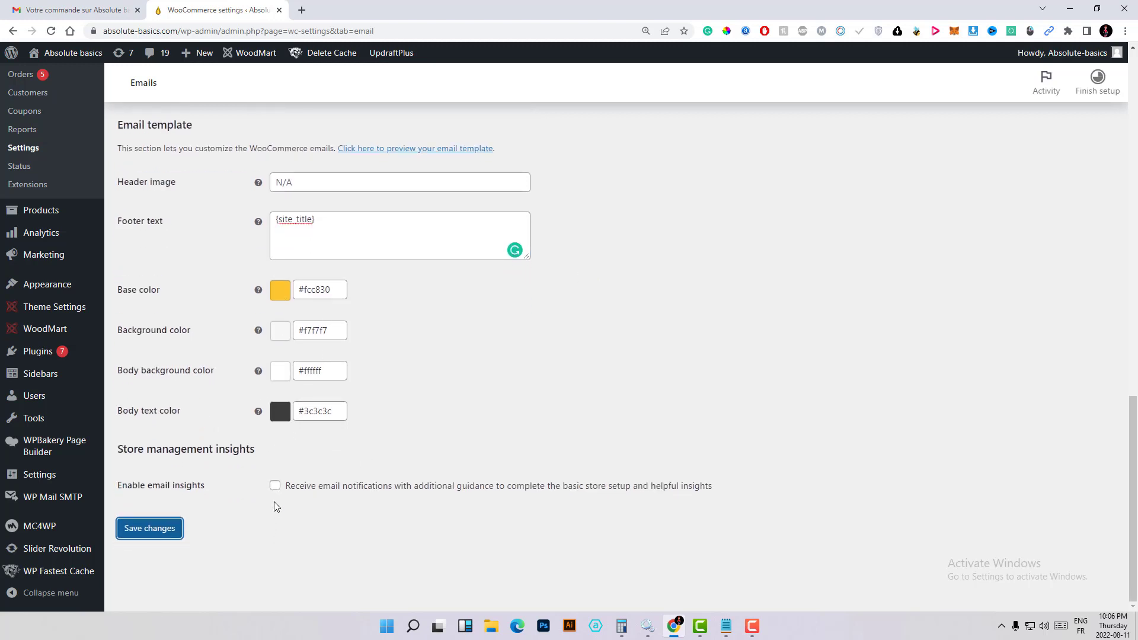
scroll(up, 3)
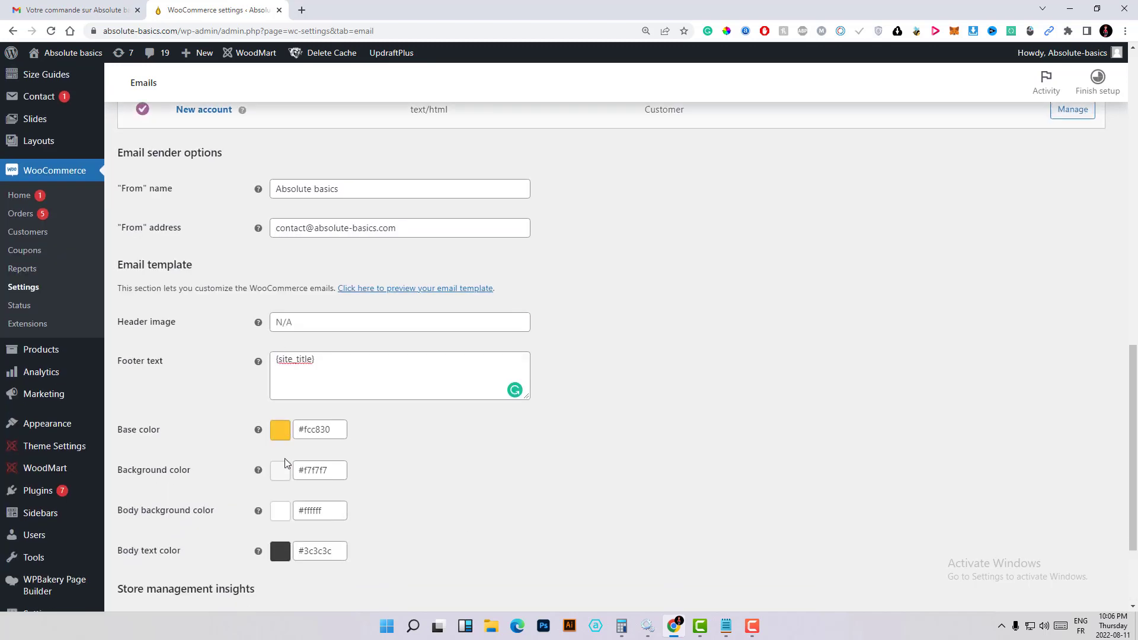
scroll(up, 3)
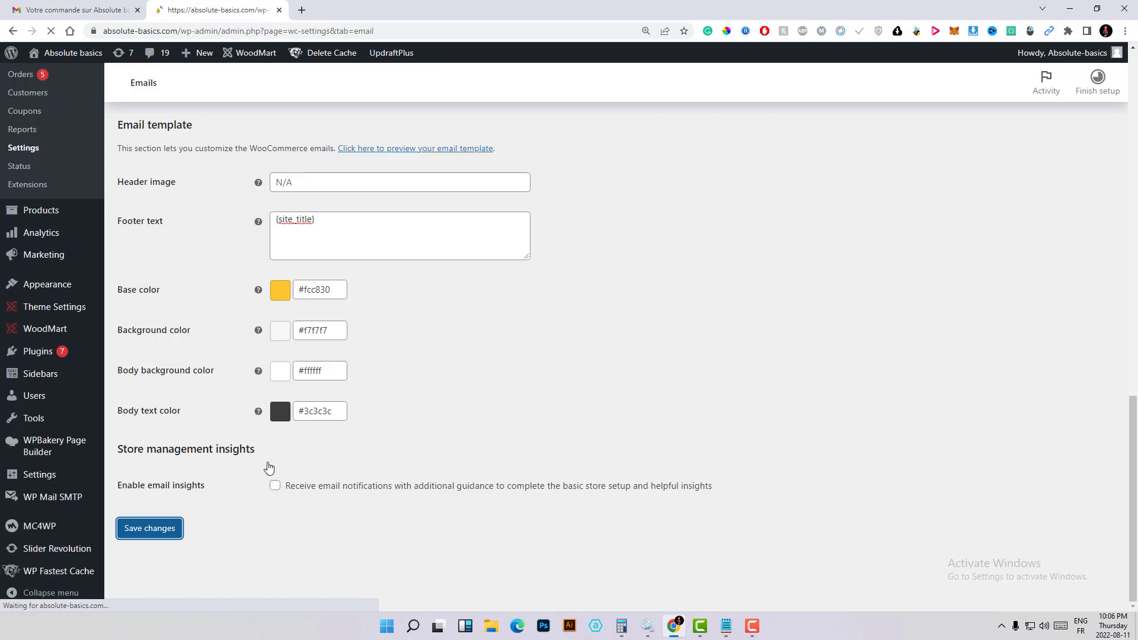
click(149, 528)
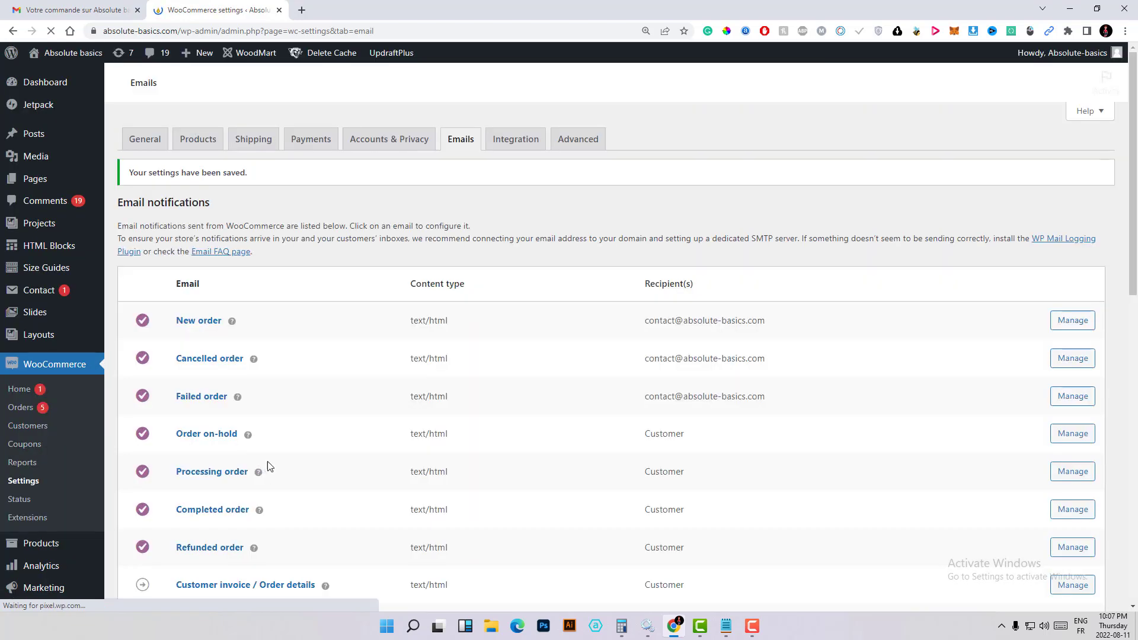
scroll(down, 3)
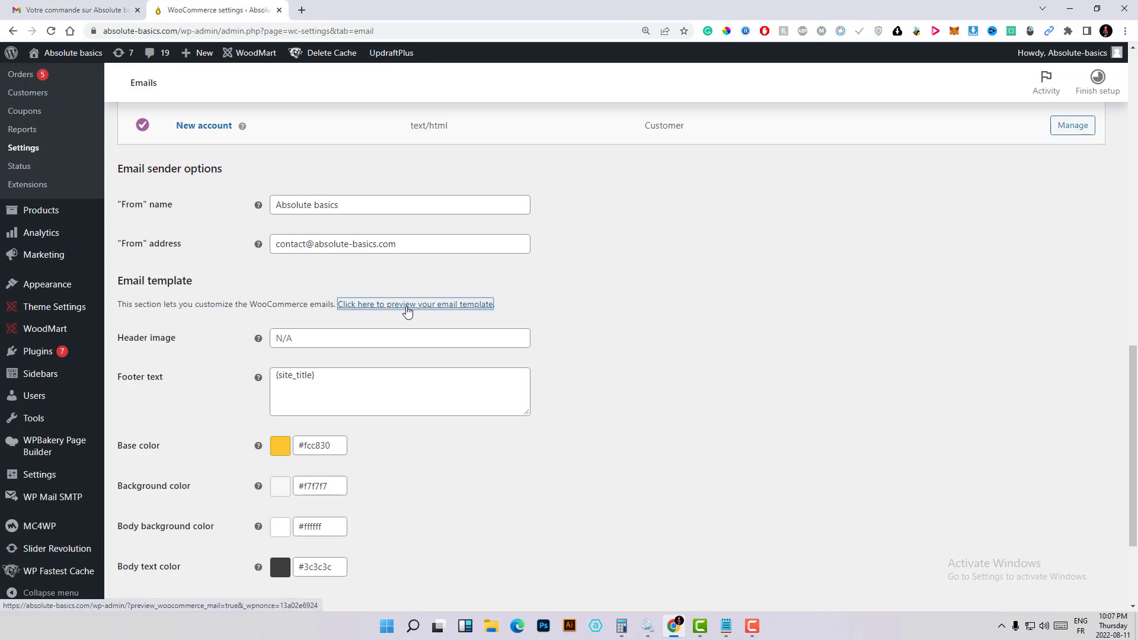
- Preview the email template, confirm the footer reads only 'Absolute basics', and return
click(414, 304)
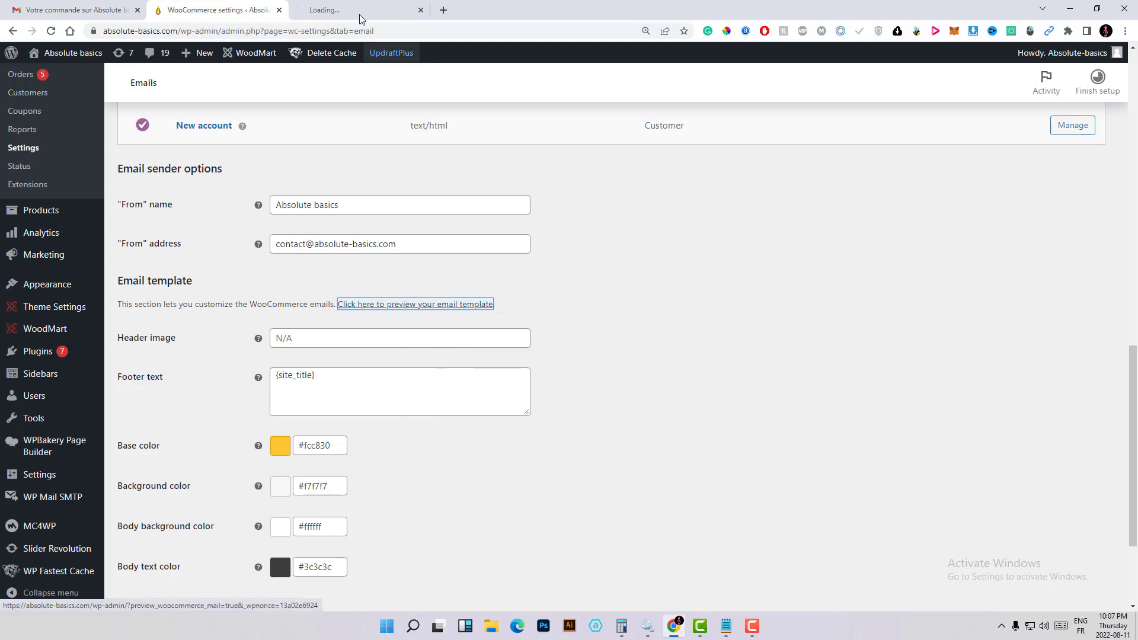
click(415, 304)
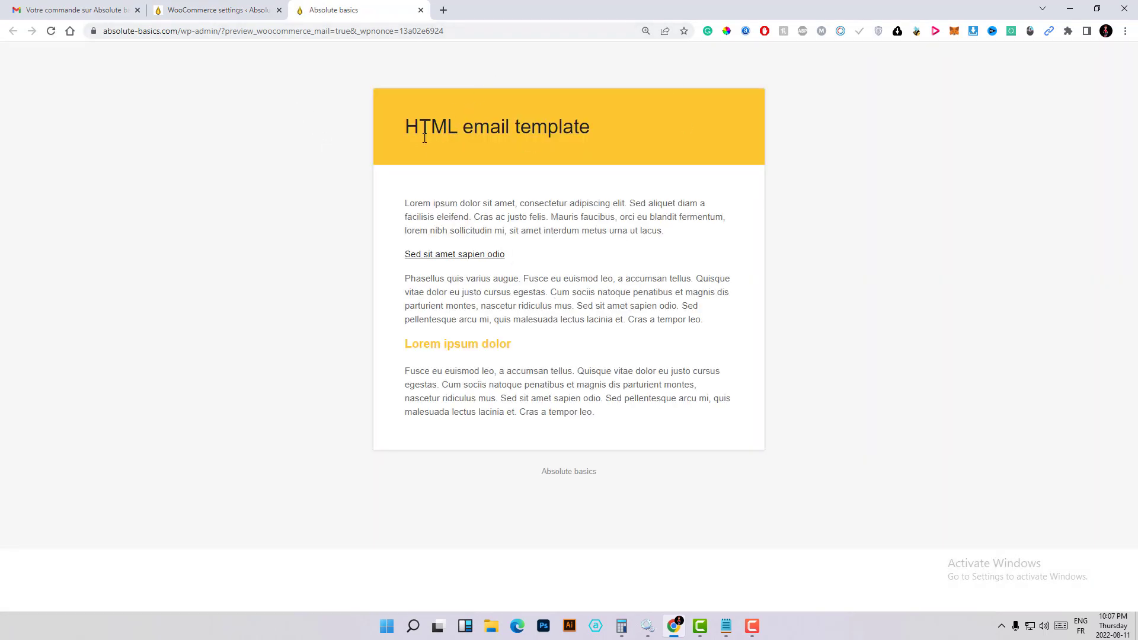
mouse_move(310, 94)
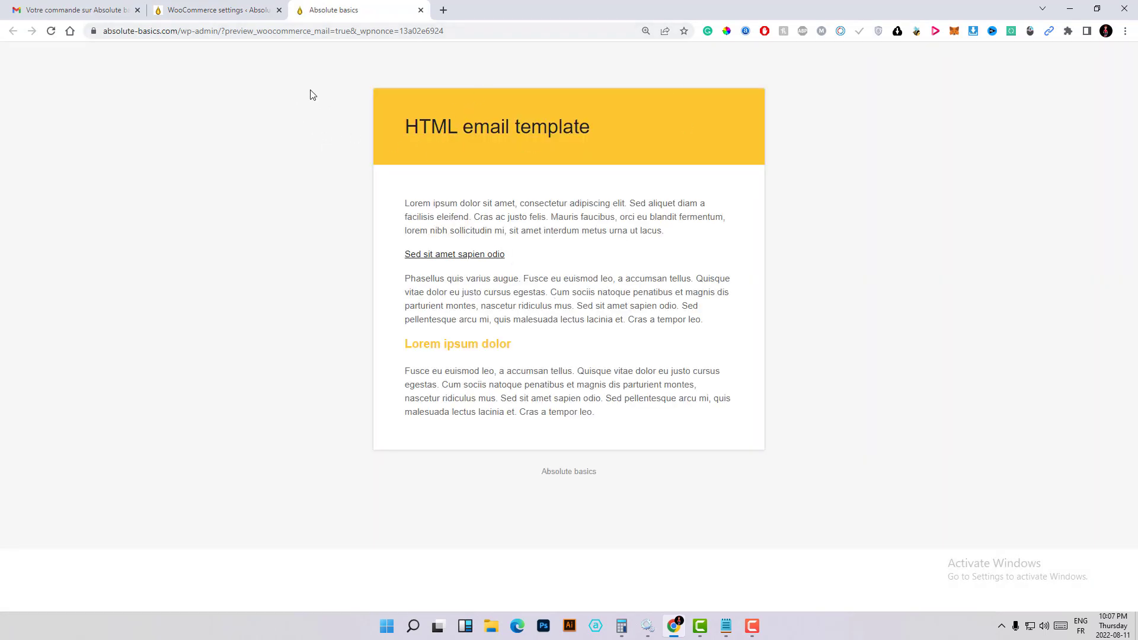
mouse_move(563, 485)
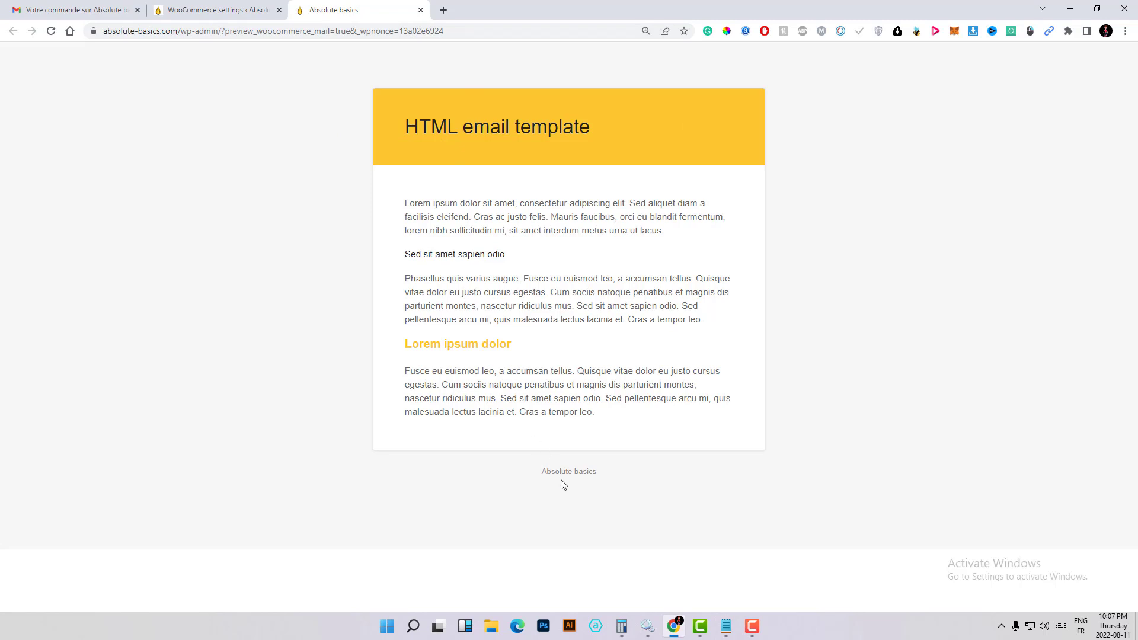
double_click(569, 471)
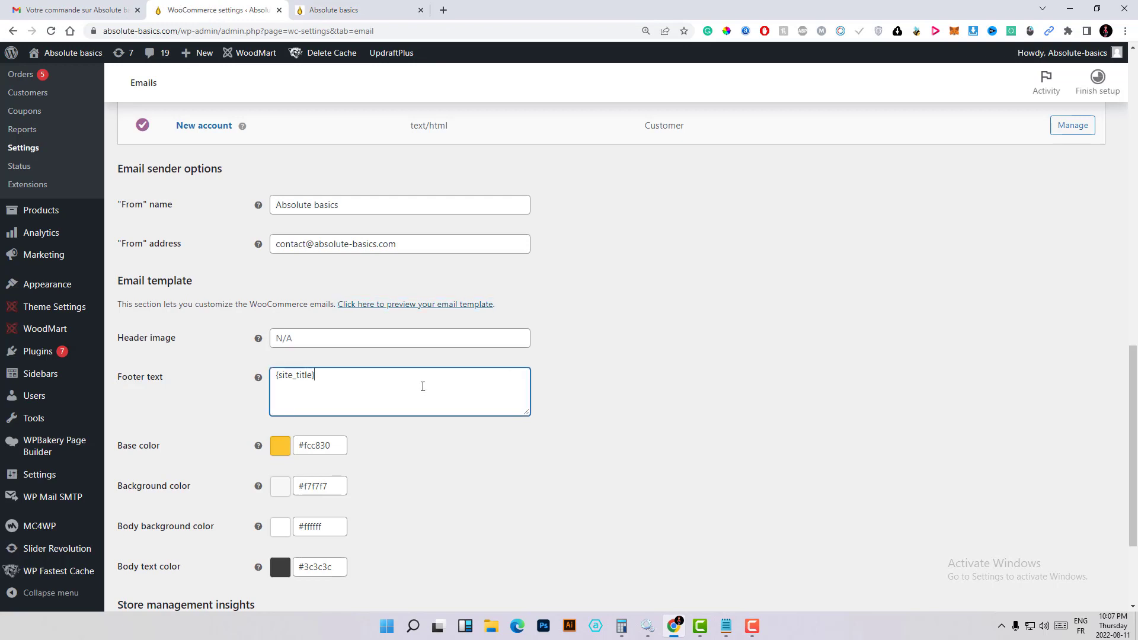
- Set the email base colour to teal #50aab4, save, and reopen the order email in Gmail
click(415, 304)
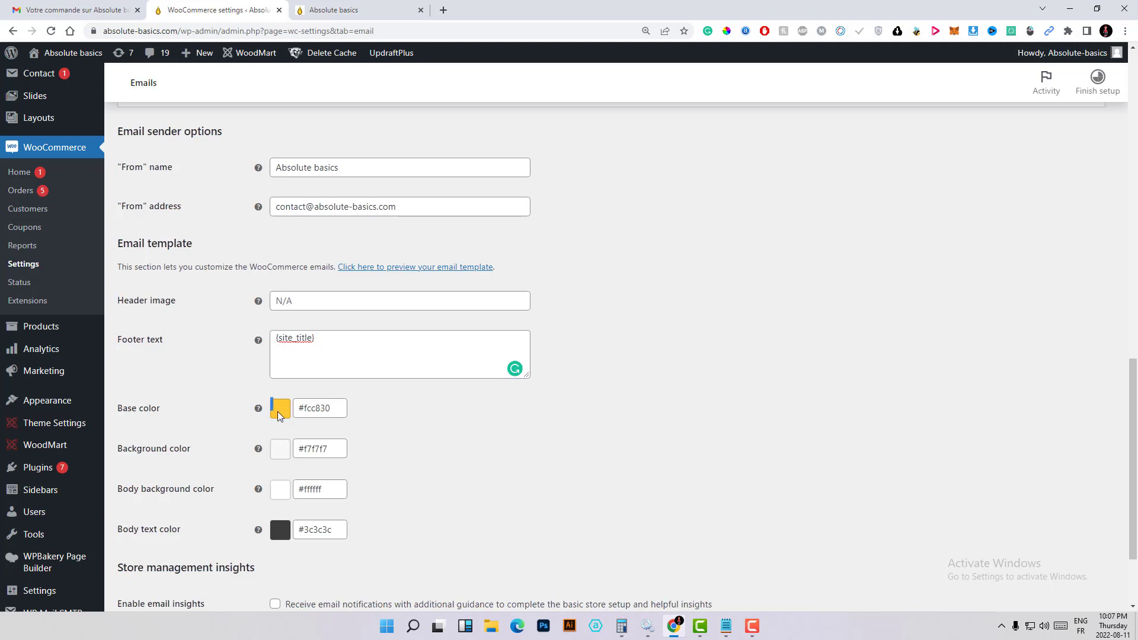
click(281, 408)
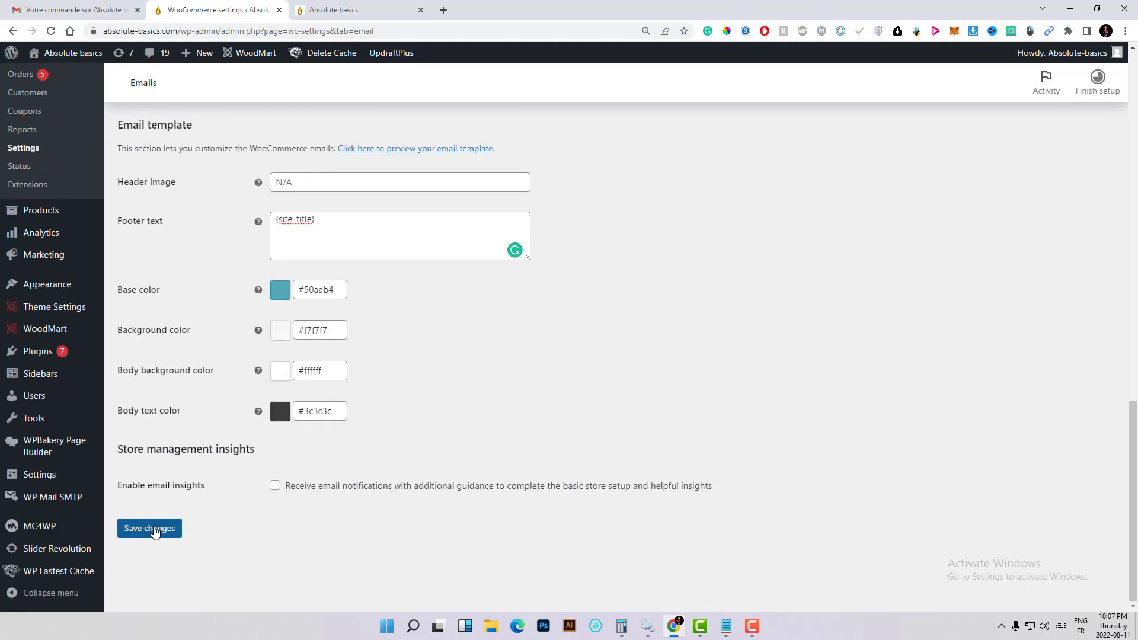
click(149, 529)
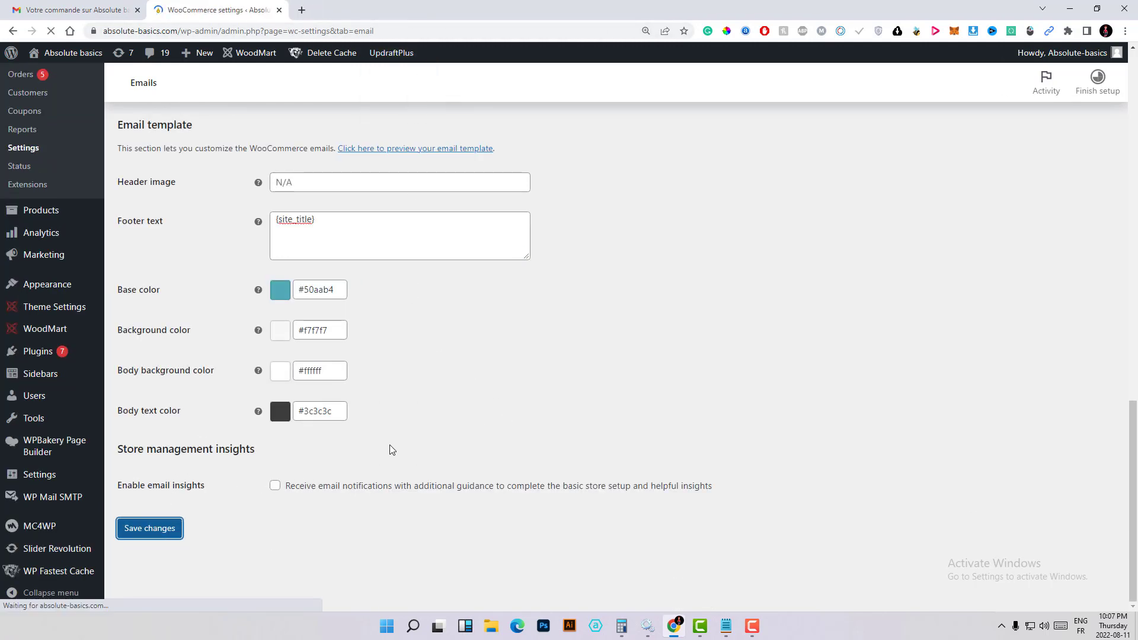
click(149, 528)
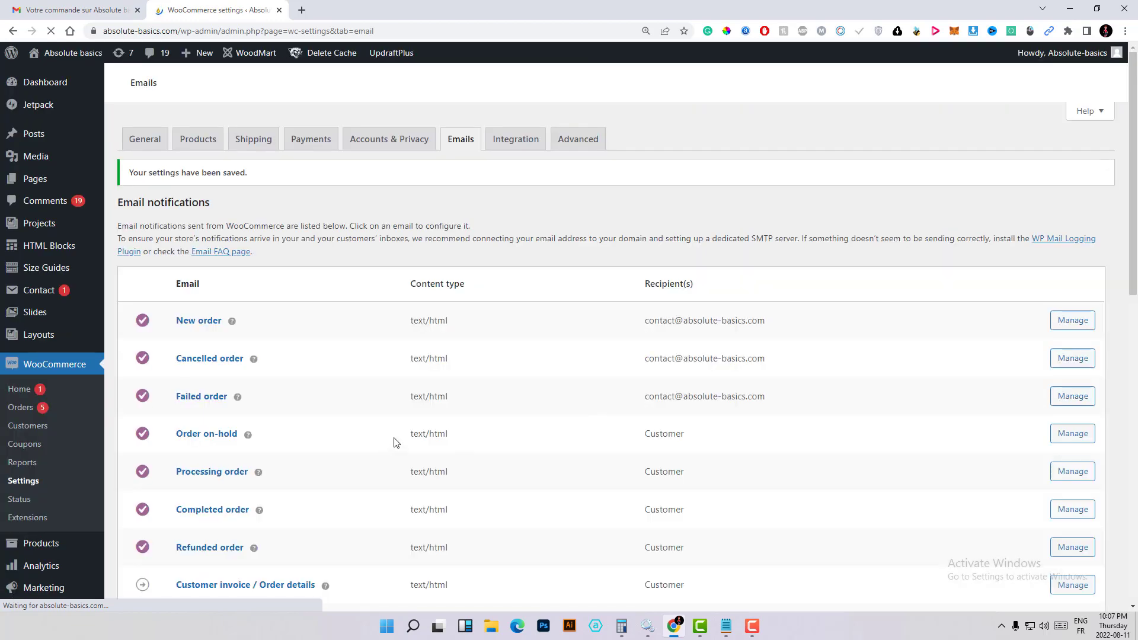
scroll(down, 3)
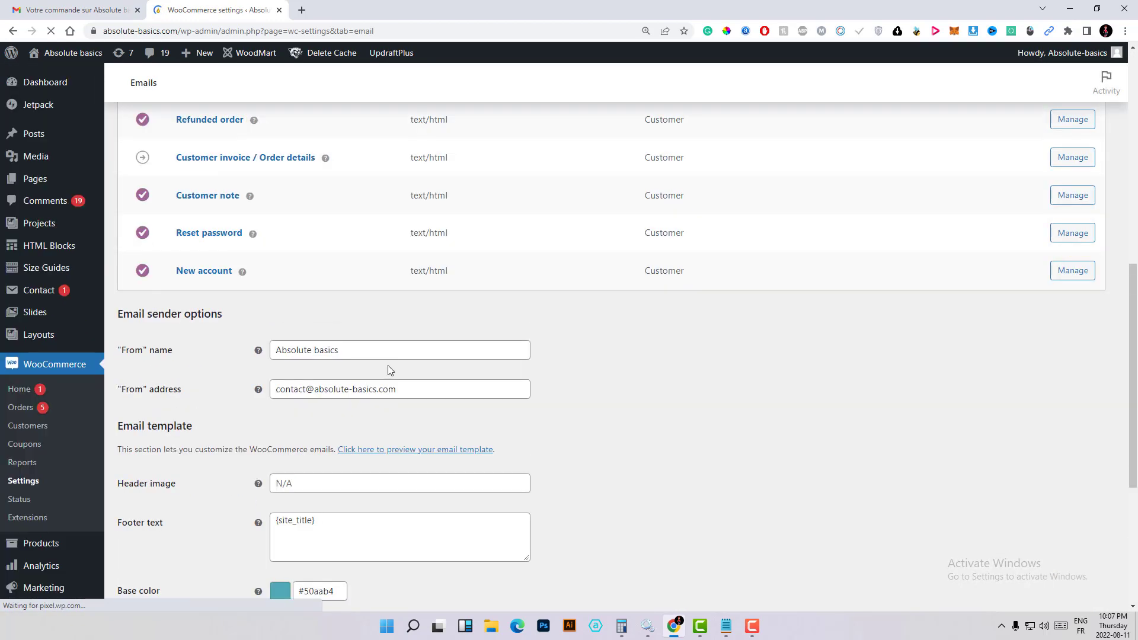
click(414, 449)
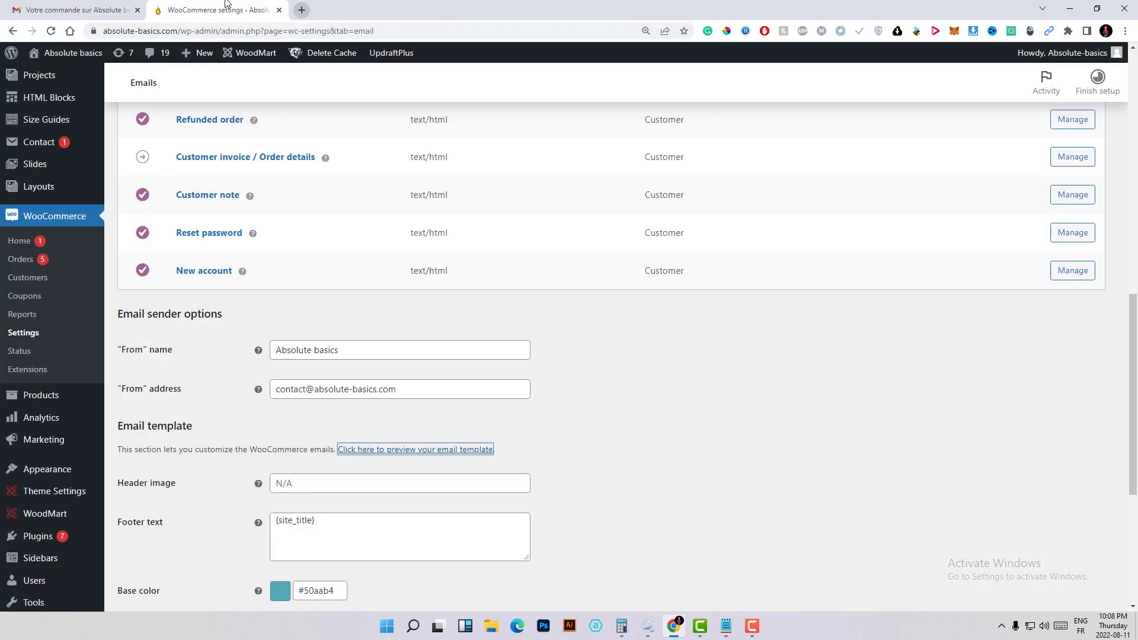
click(72, 9)
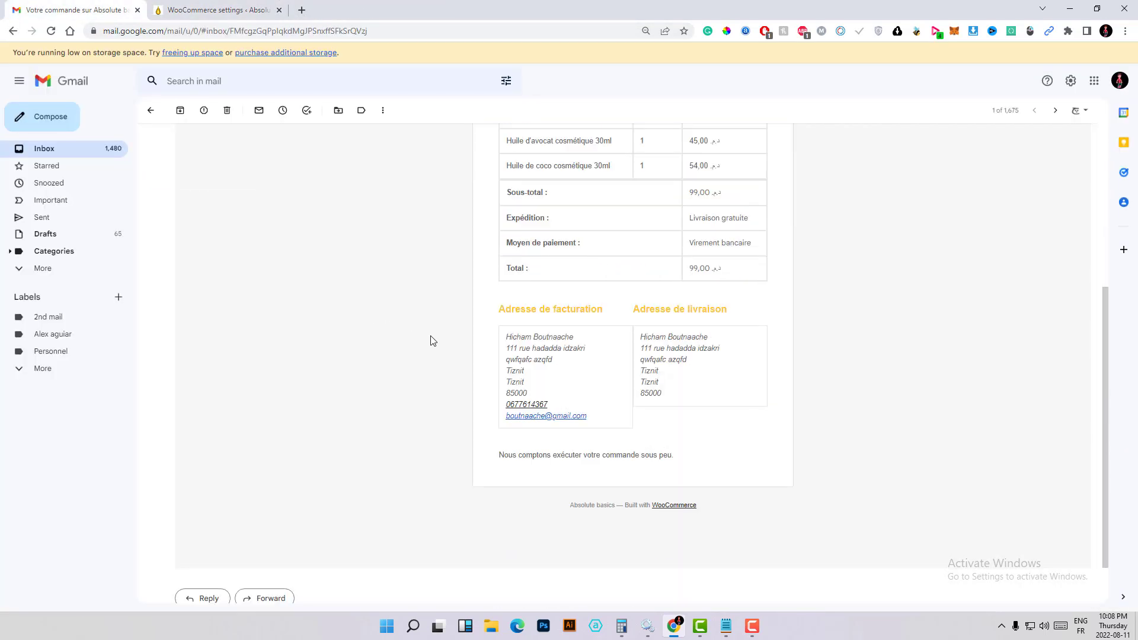
scroll(down, 3)
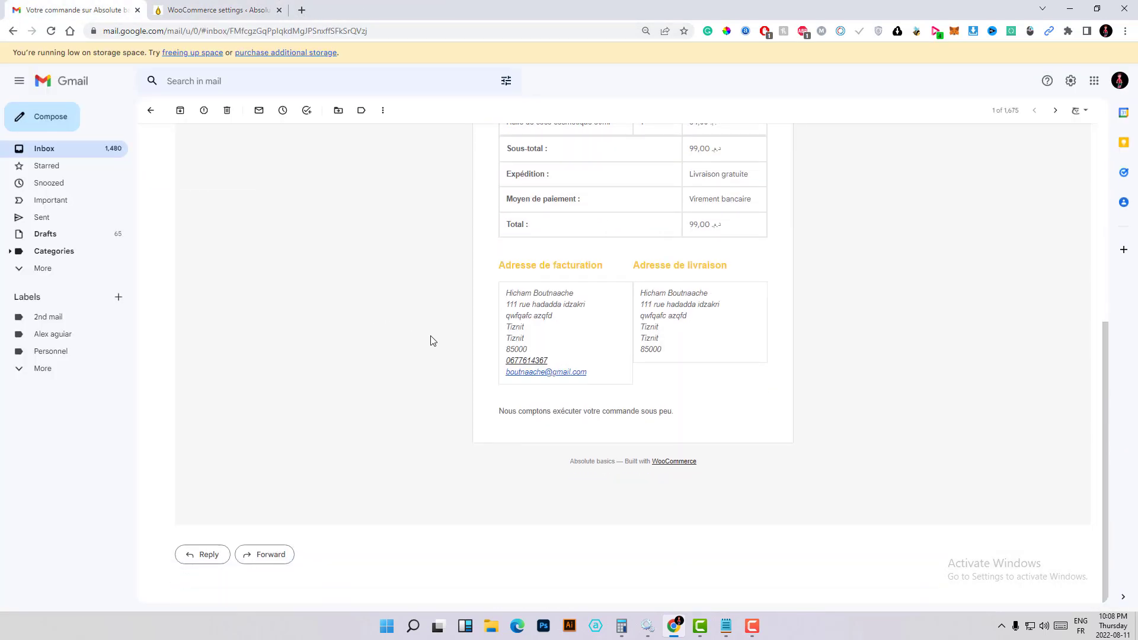